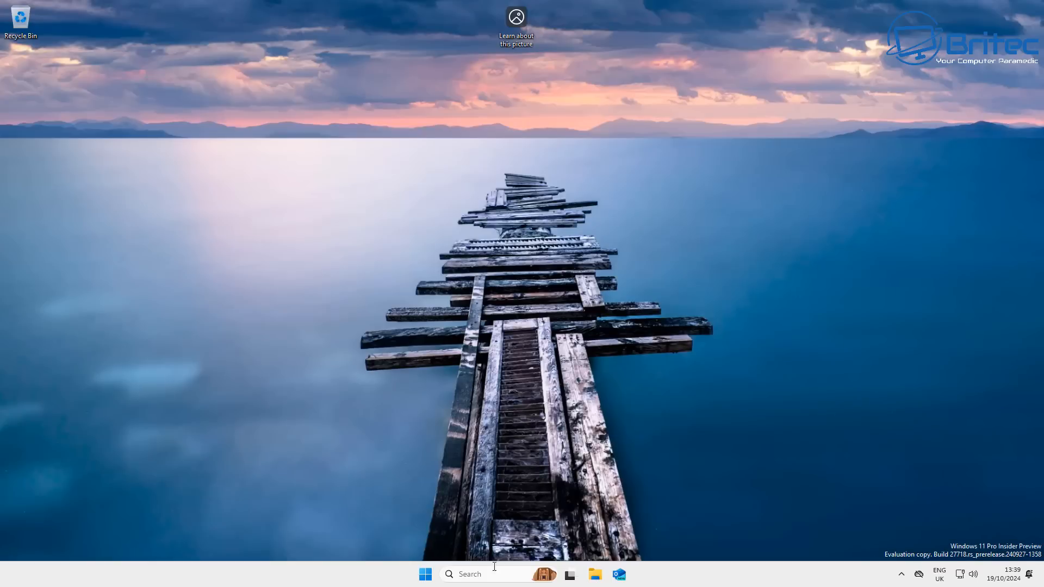
pyautogui.moveTo(424, 574)
pyautogui.write('control')
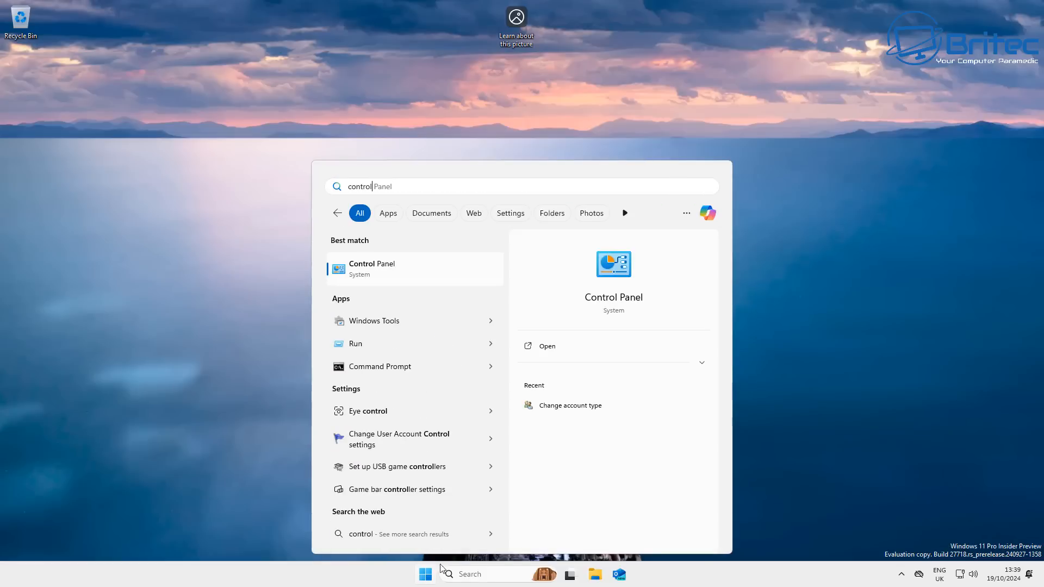
# Step: Open Control Panel and go to User Accounts > User Accounts for the current administrator
pyautogui.click(372, 263)
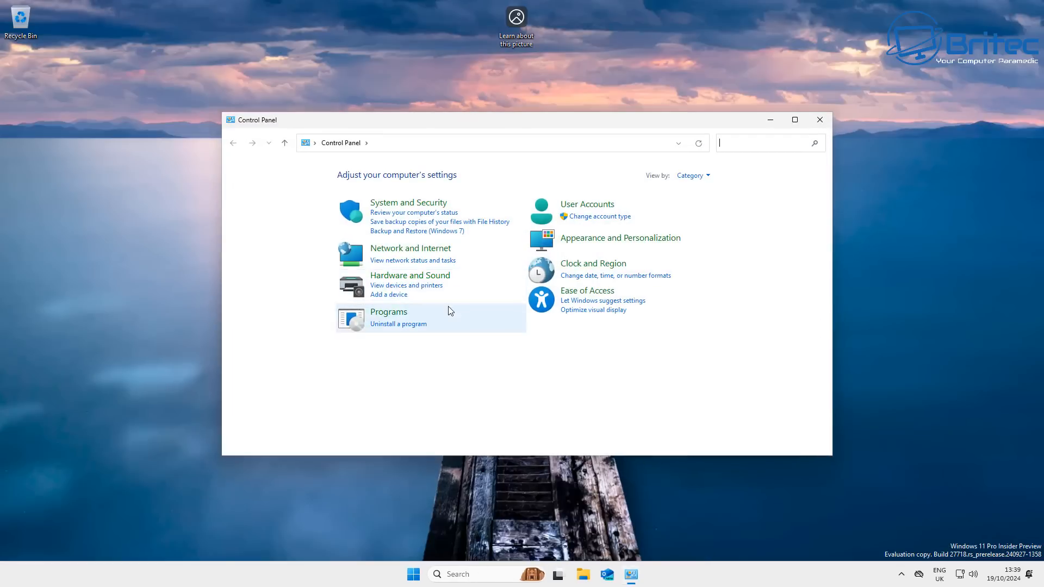
pyautogui.click(587, 204)
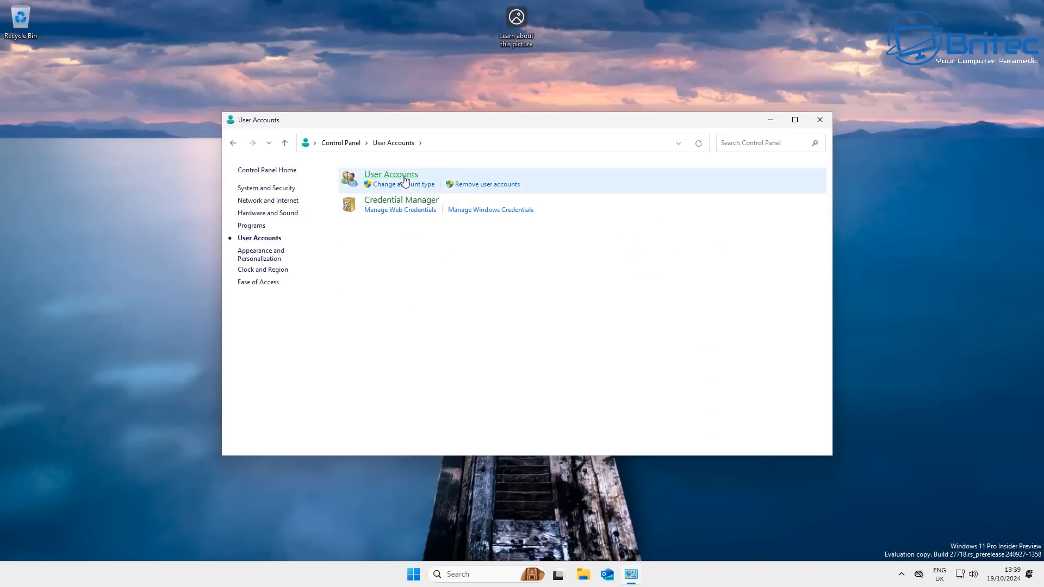
pyautogui.click(391, 174)
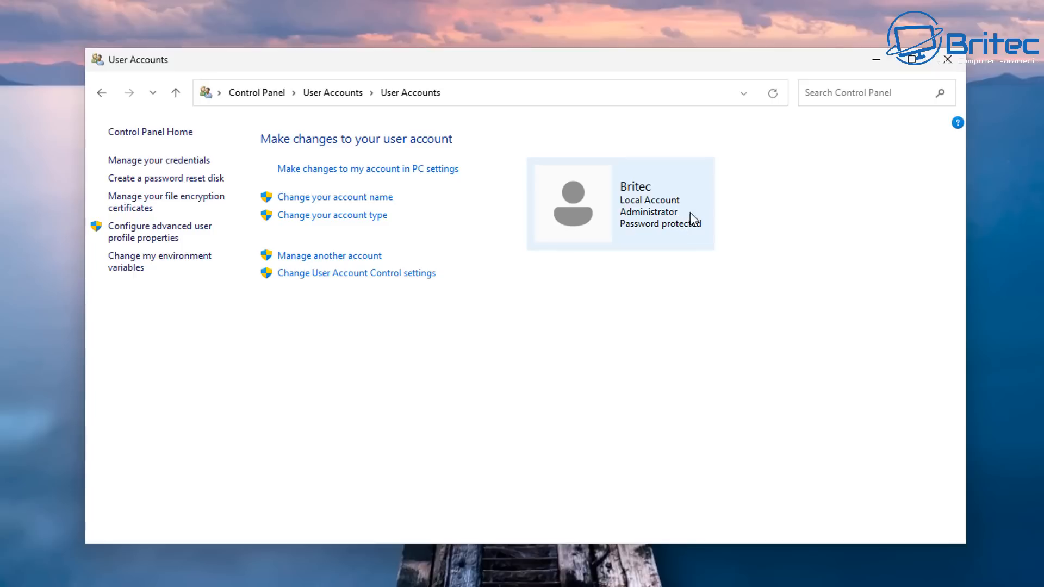
pyautogui.moveTo(571, 195)
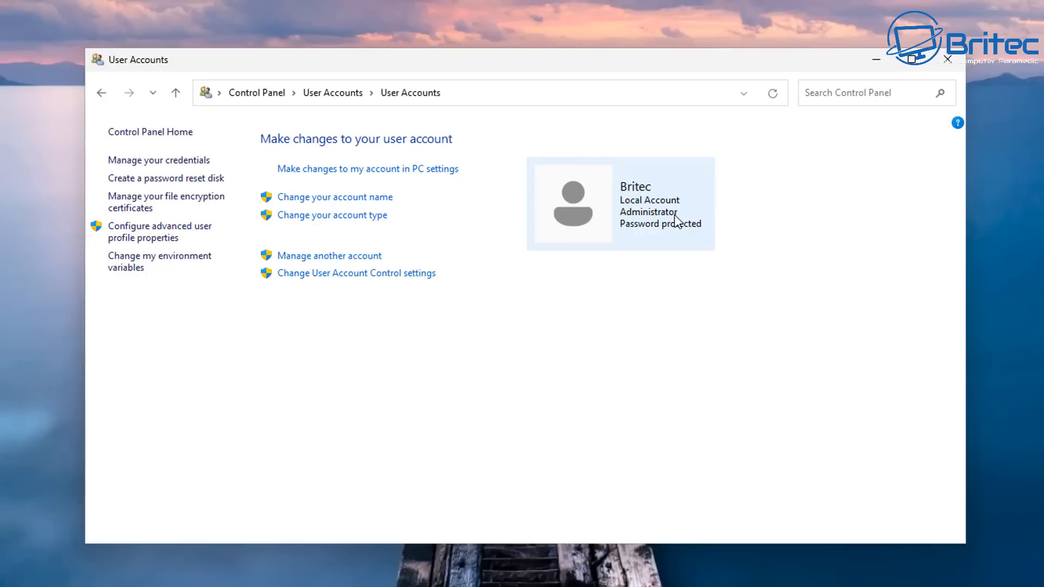
pyautogui.moveTo(631, 219)
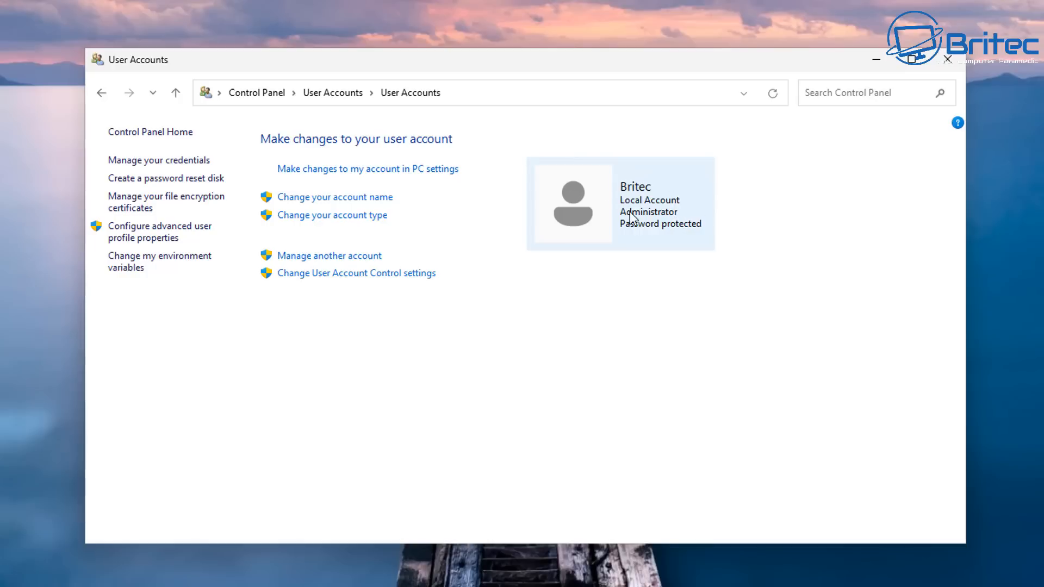
pyautogui.moveTo(474, 255)
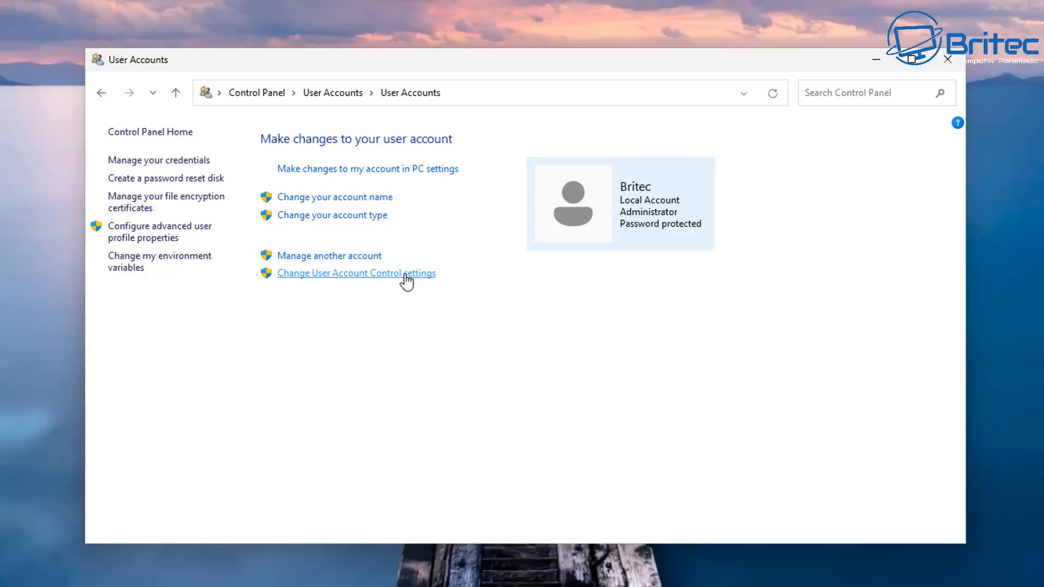
pyautogui.click(358, 273)
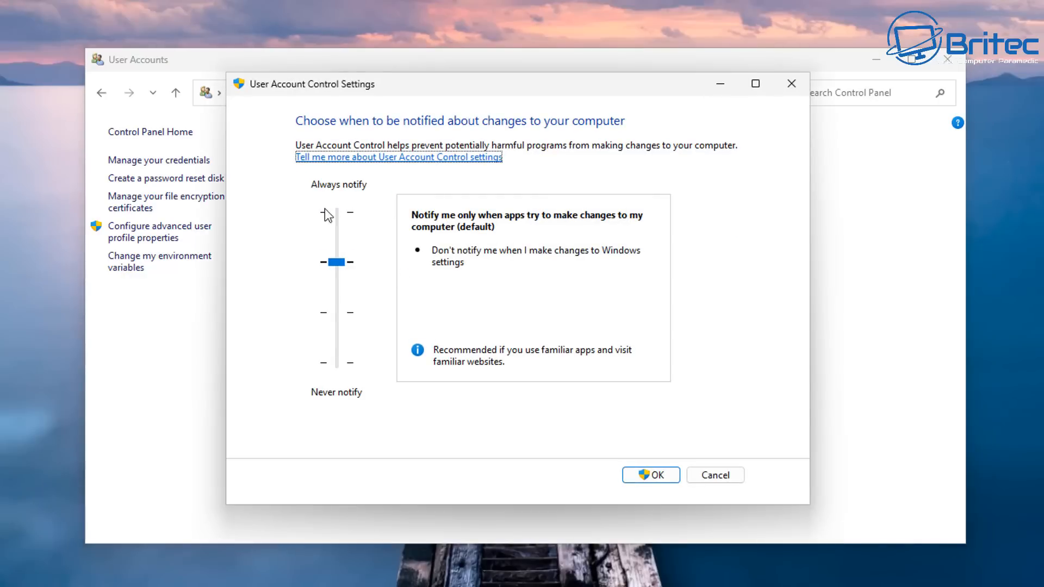
pyautogui.moveTo(470, 125)
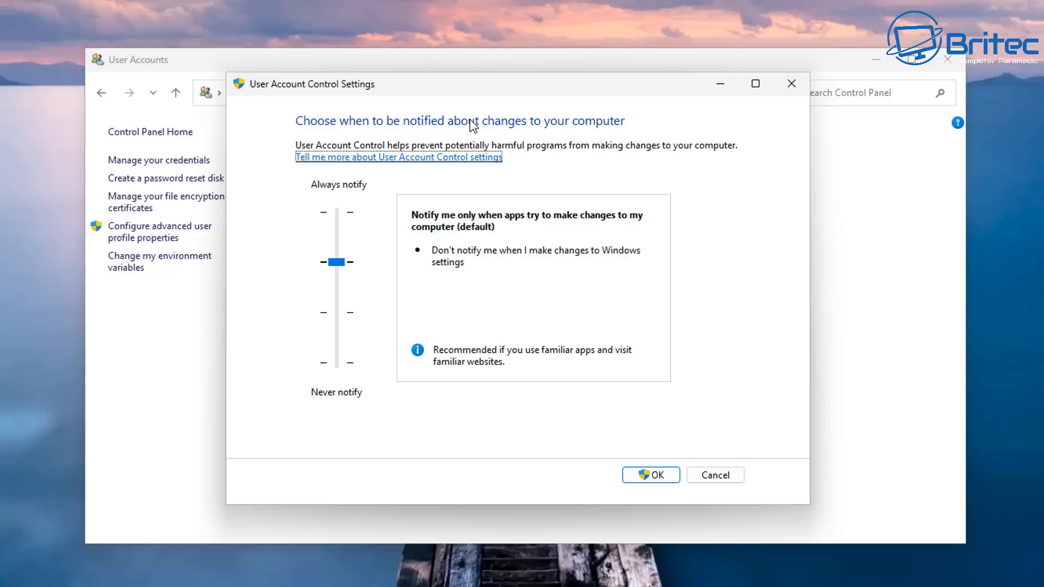
pyautogui.moveTo(423, 152)
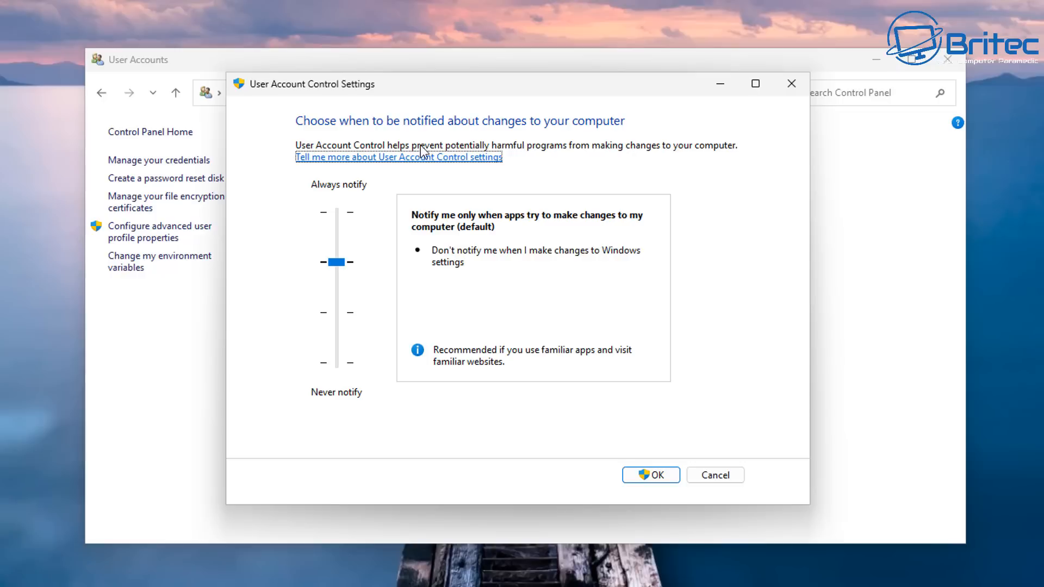
pyautogui.moveTo(337, 262); pyautogui.dragTo(336, 213)
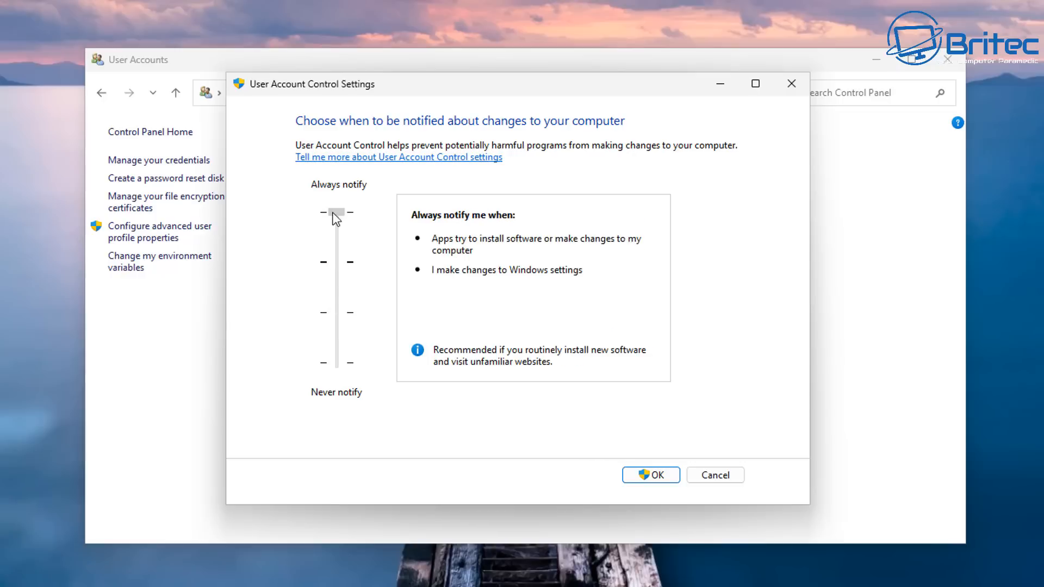
pyautogui.moveTo(337, 213); pyautogui.dragTo(338, 311)
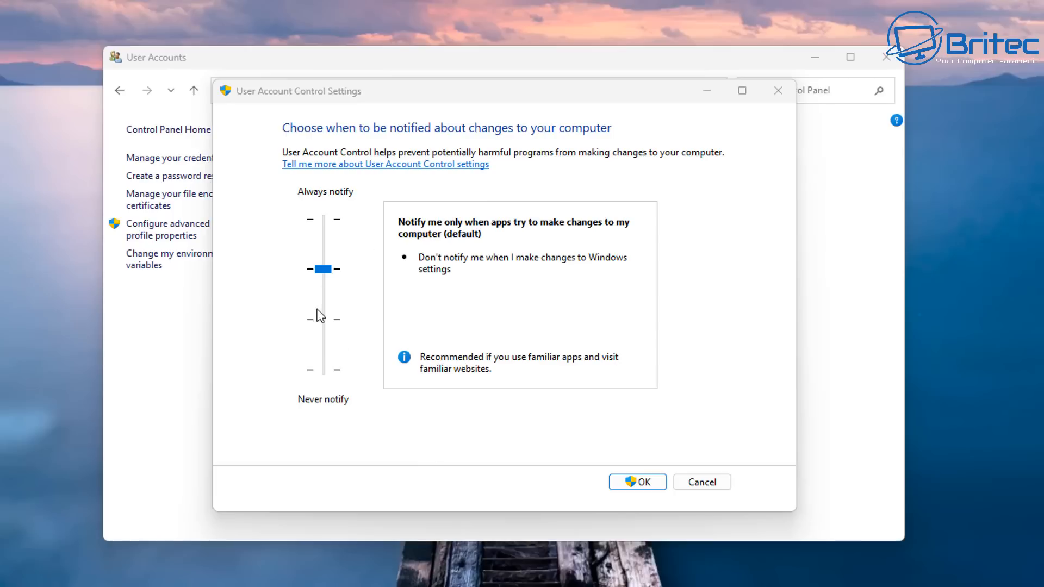
pyautogui.moveTo(345, 351)
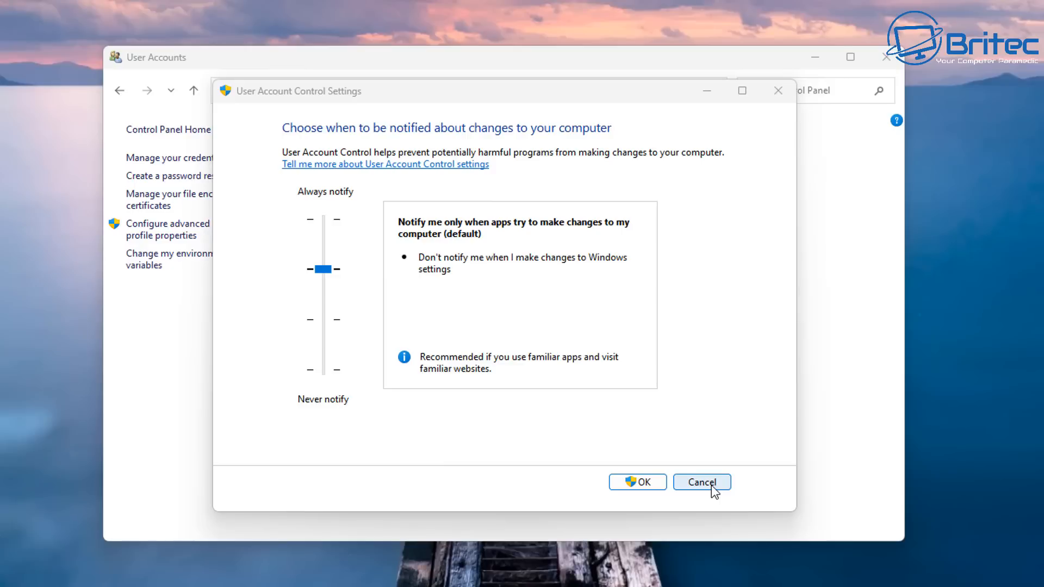
pyautogui.click(701, 482)
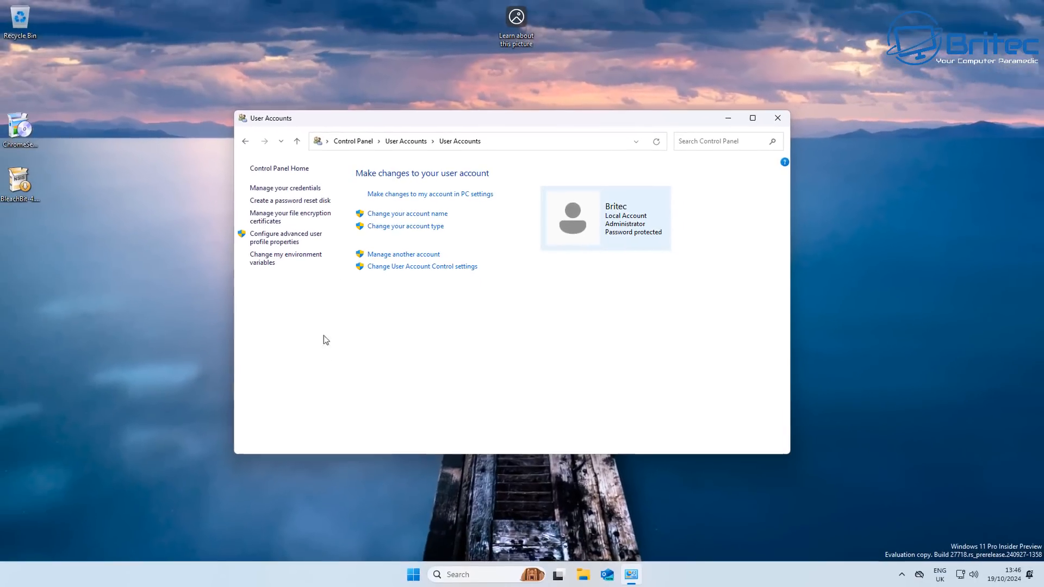
# Step: Minimise Control Panel, launch BleachBit setup, and advance in English with an all-users install
pyautogui.click(776, 118)
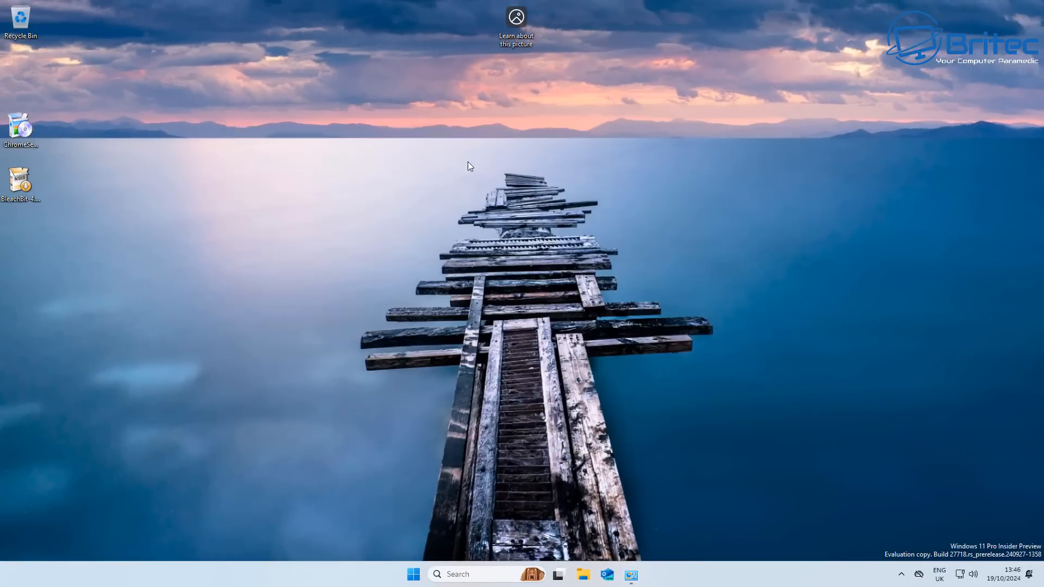
pyautogui.click(20, 180)
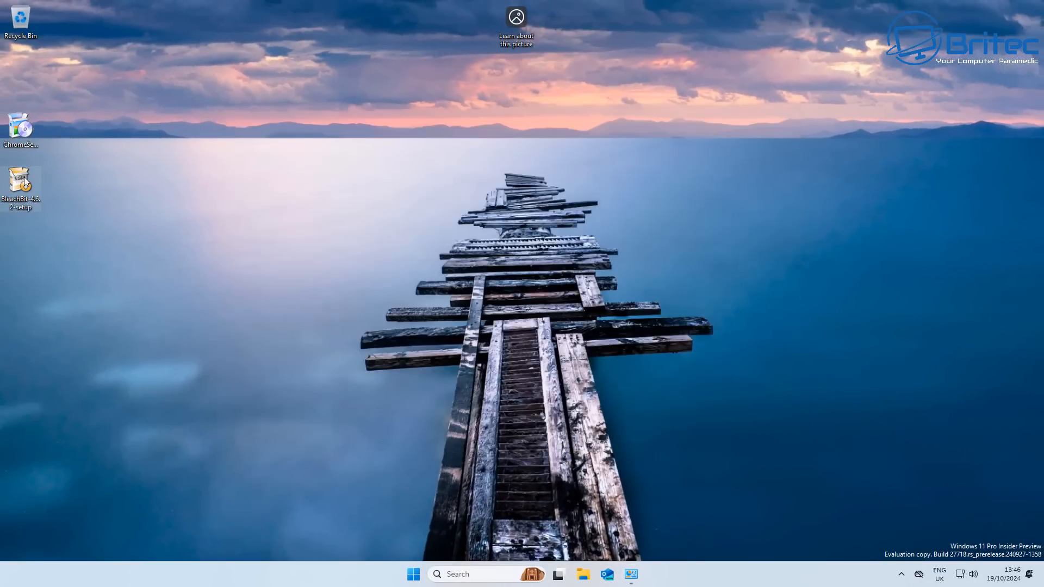
pyautogui.doubleClick(21, 183)
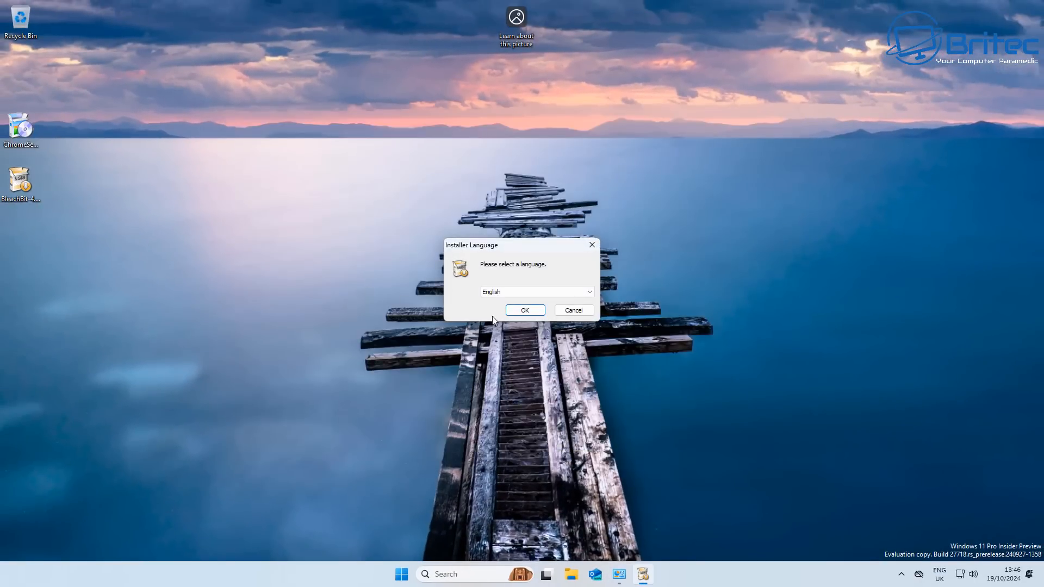
pyautogui.click(524, 309)
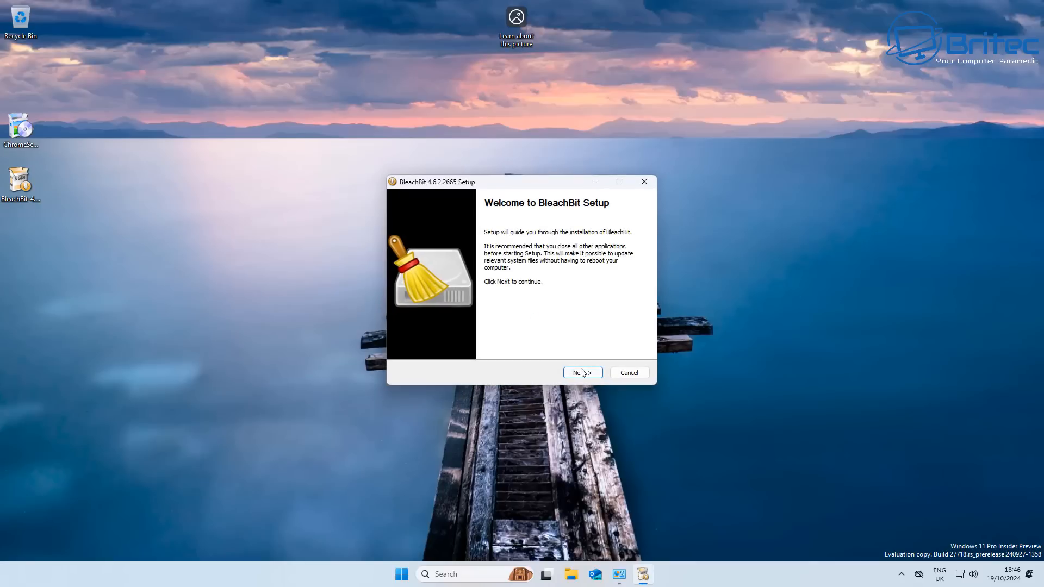
pyautogui.click(582, 372)
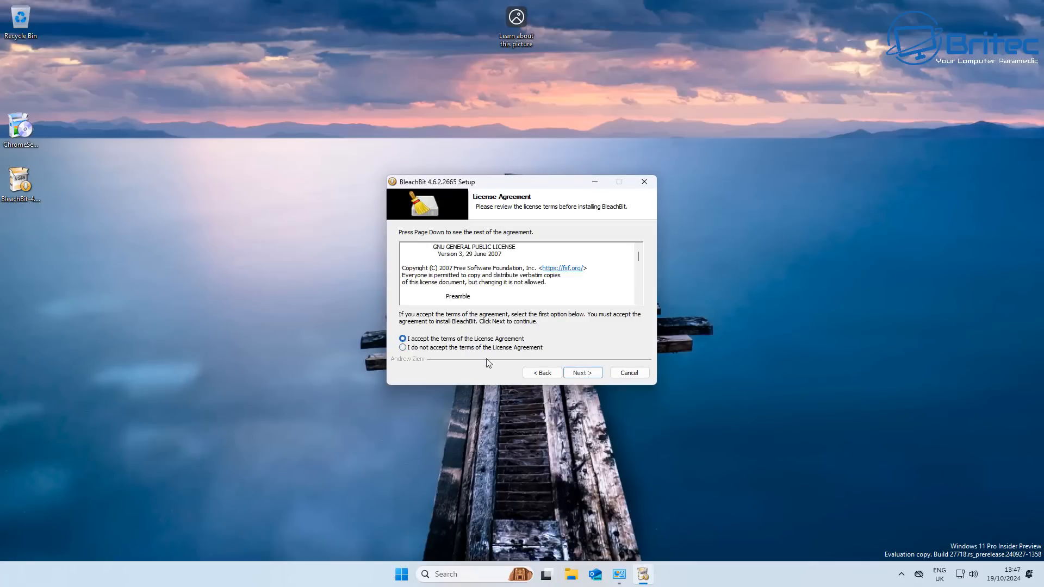
pyautogui.click(581, 372)
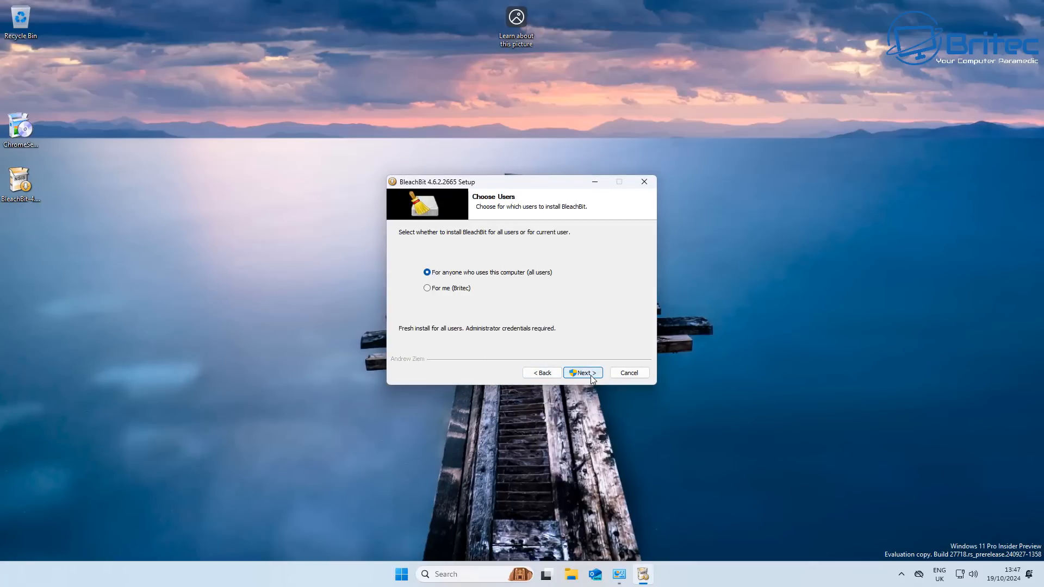
pyautogui.click(581, 372)
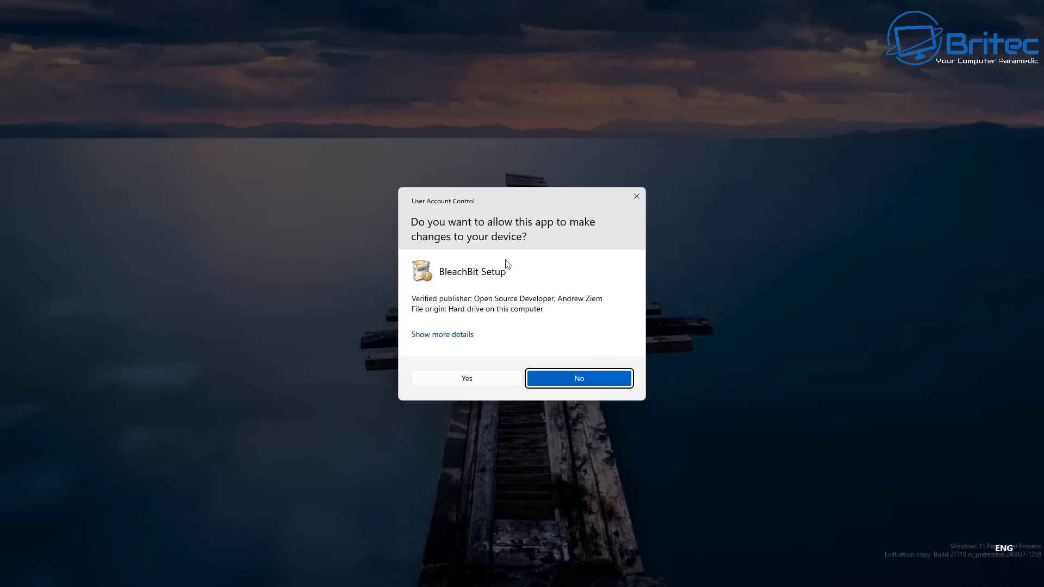
pyautogui.moveTo(557, 408)
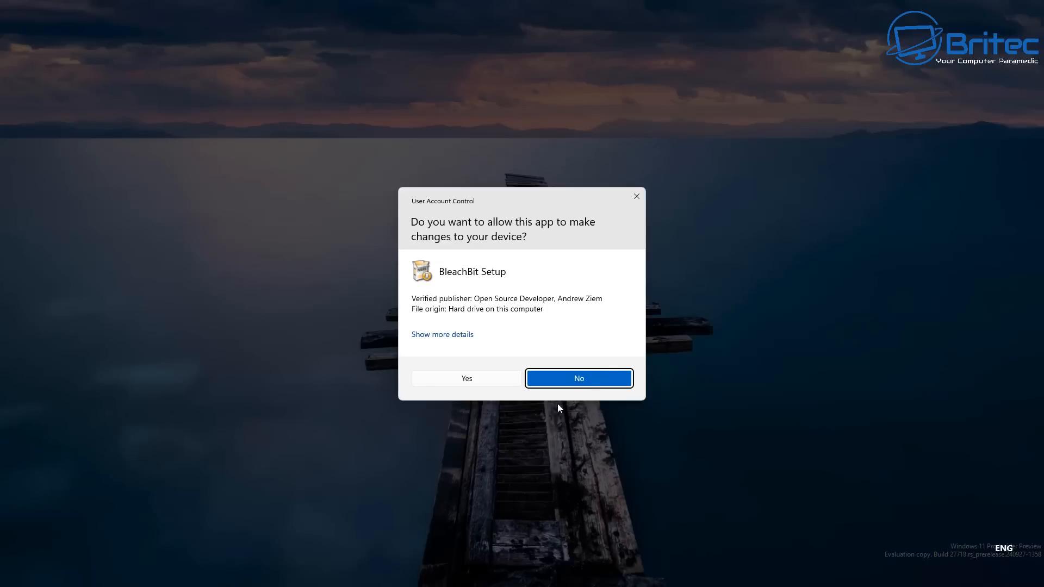
pyautogui.moveTo(469, 207)
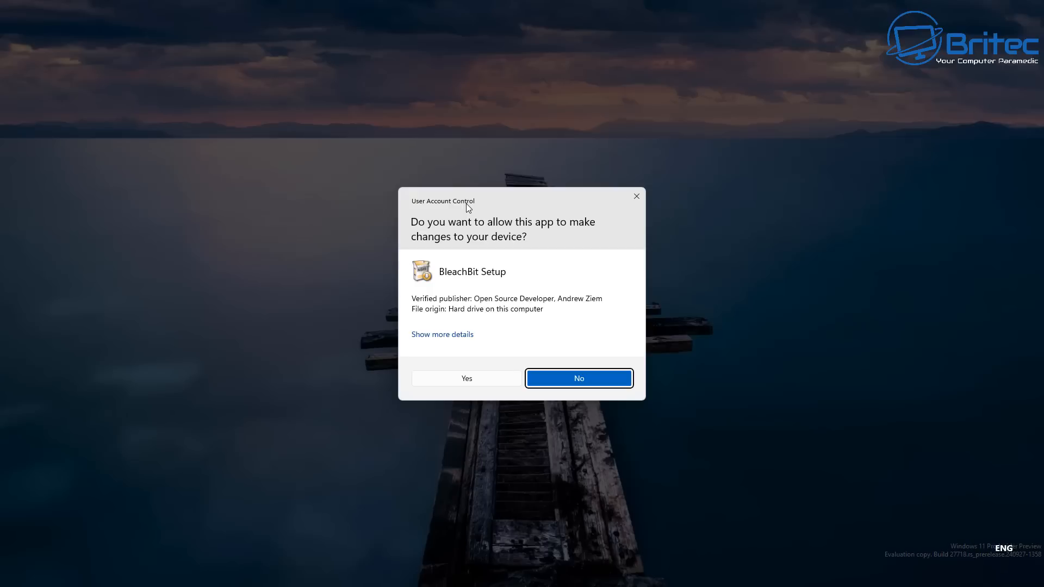
pyautogui.moveTo(466, 379)
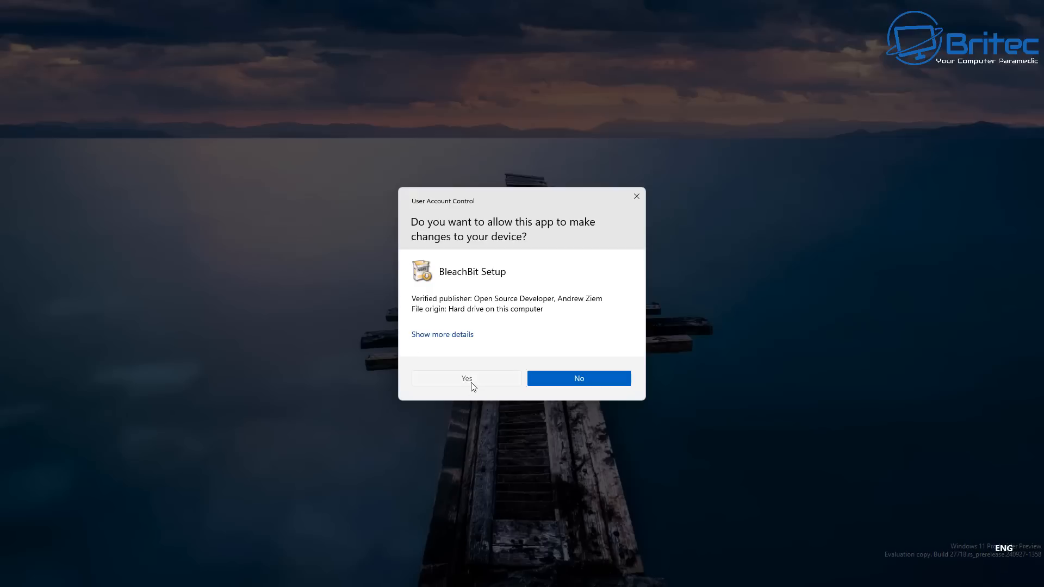
# Step: Approve the UAC prompt, accept the license, and install to the default folder
pyautogui.click(466, 378)
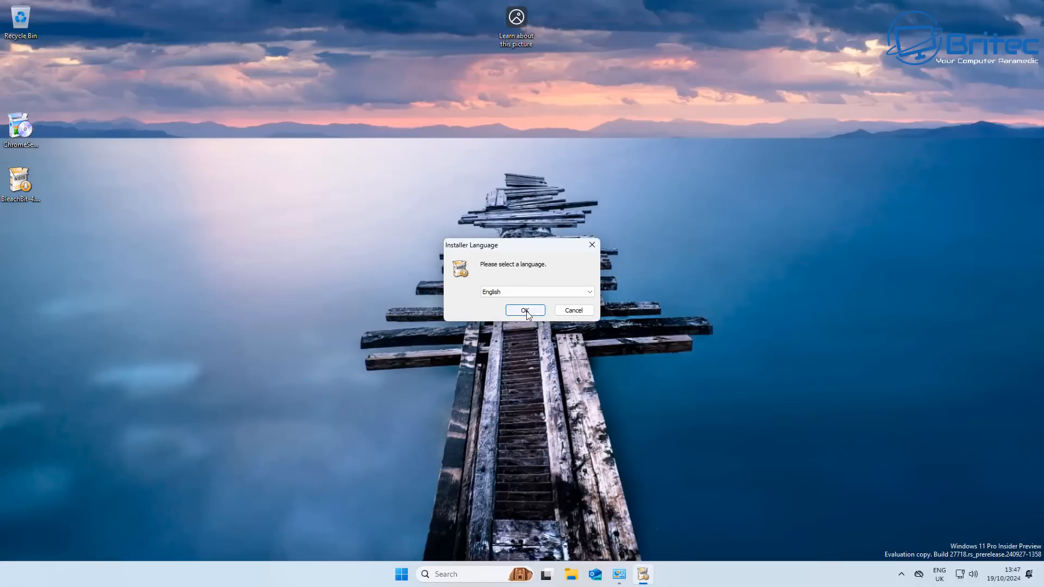
pyautogui.click(525, 311)
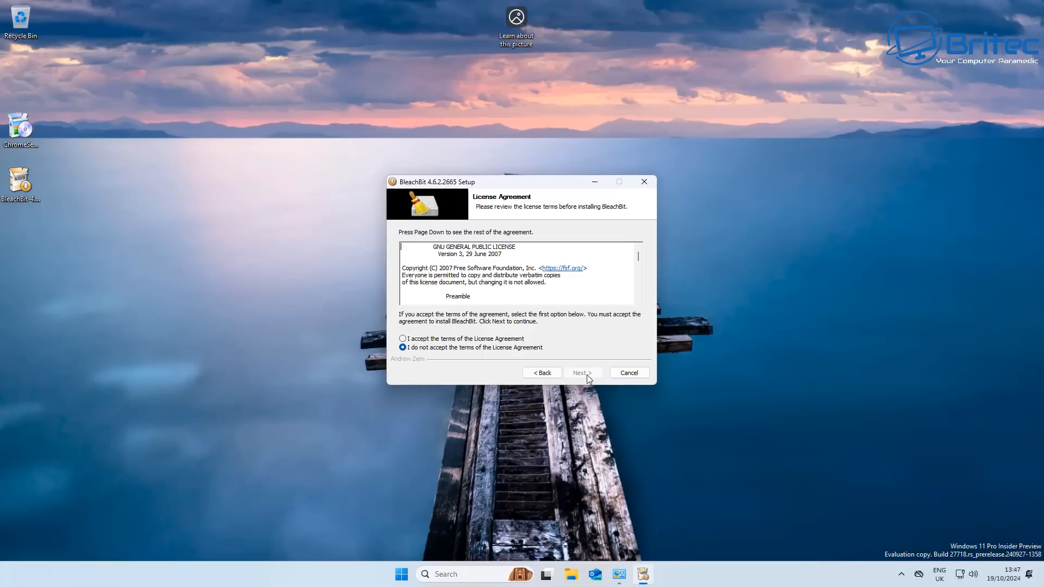
pyautogui.click(402, 338)
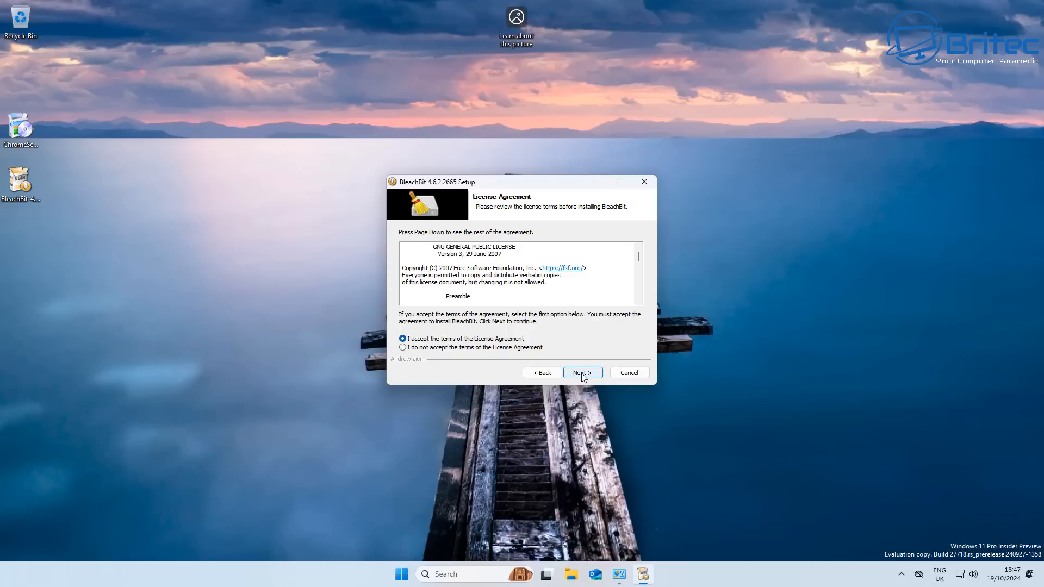
pyautogui.click(581, 372)
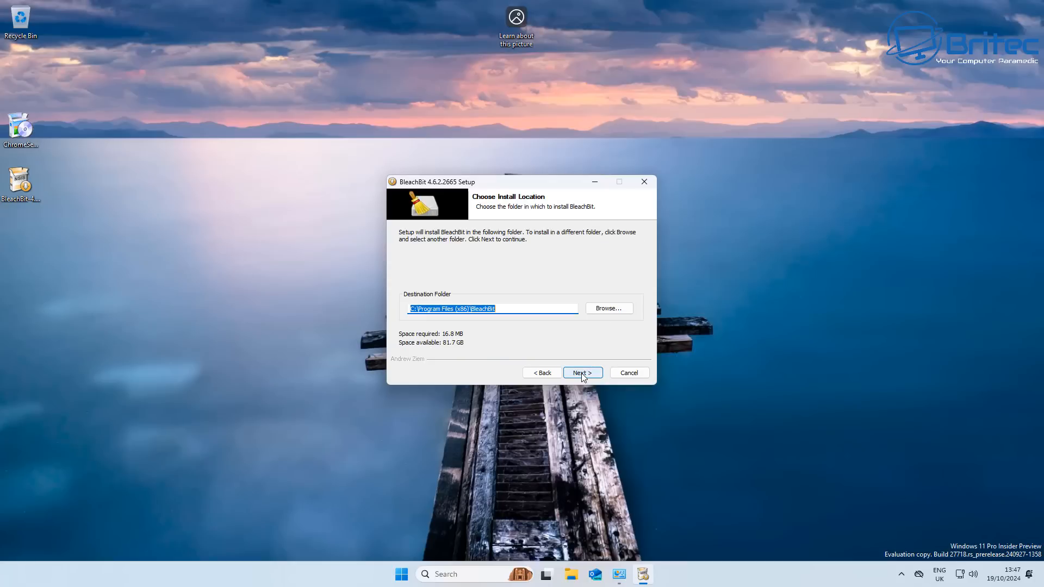
pyautogui.click(581, 371)
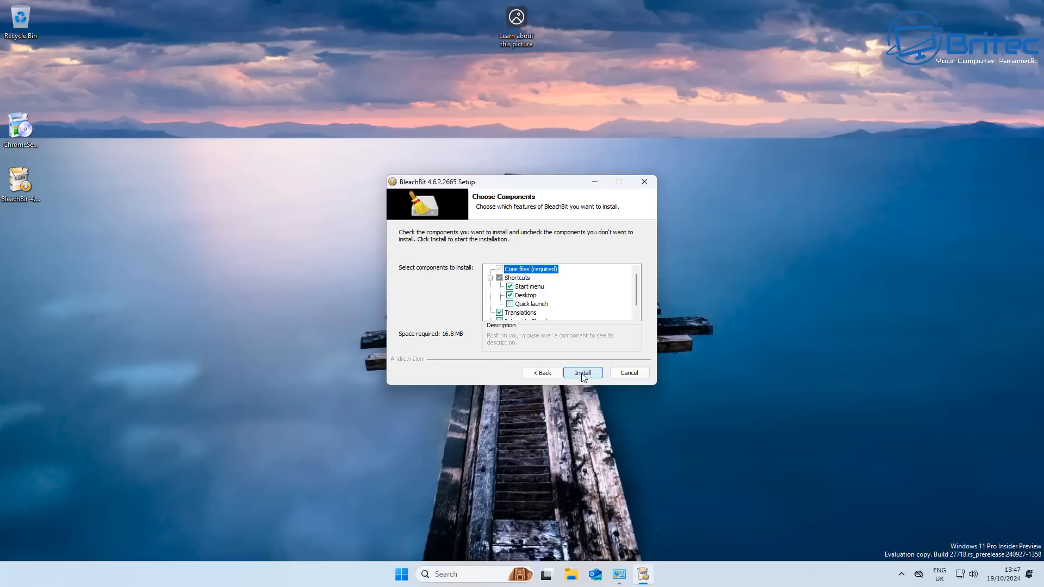
pyautogui.click(581, 372)
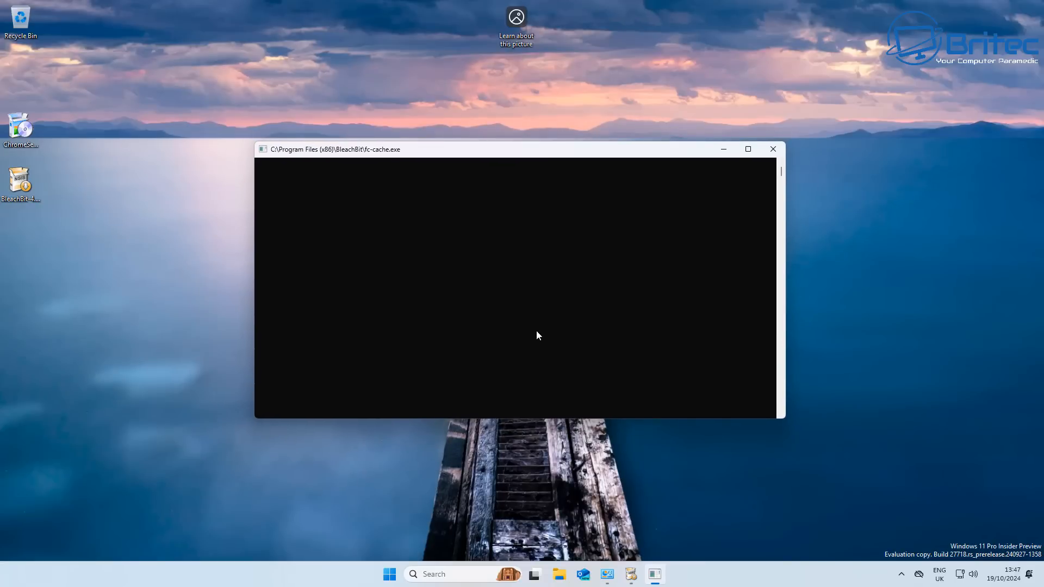
pyautogui.moveTo(532, 332)
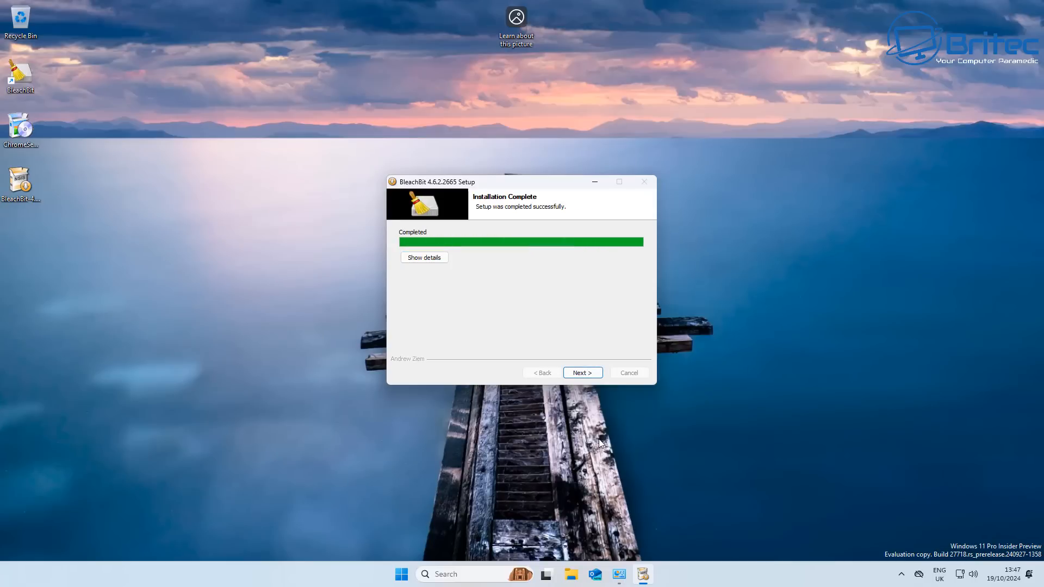
# Step: Finish BleachBit Setup with 'Run BleachBit' unticked so it doesn't launch
pyautogui.click(581, 372)
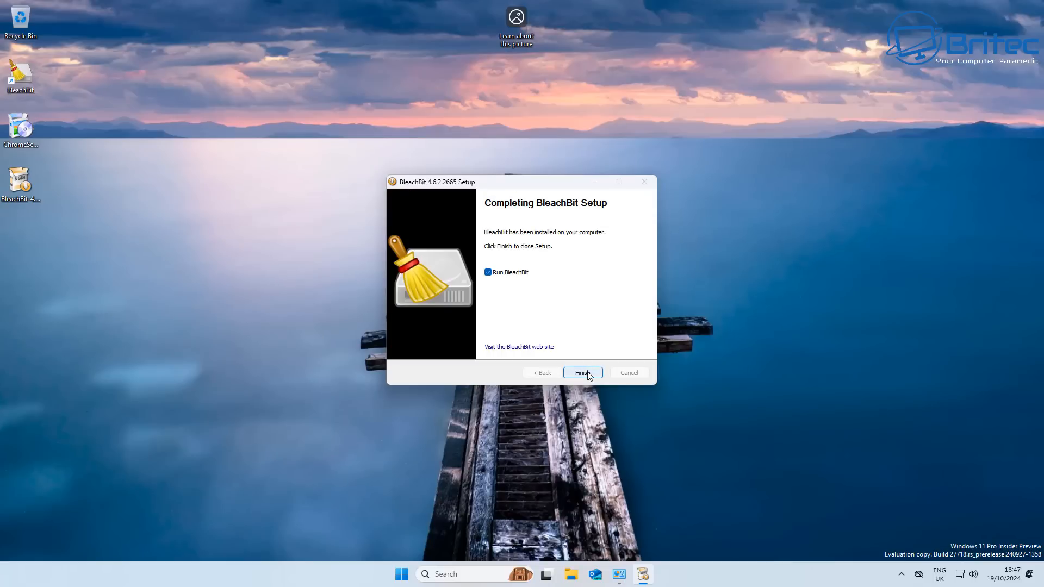
pyautogui.click(487, 272)
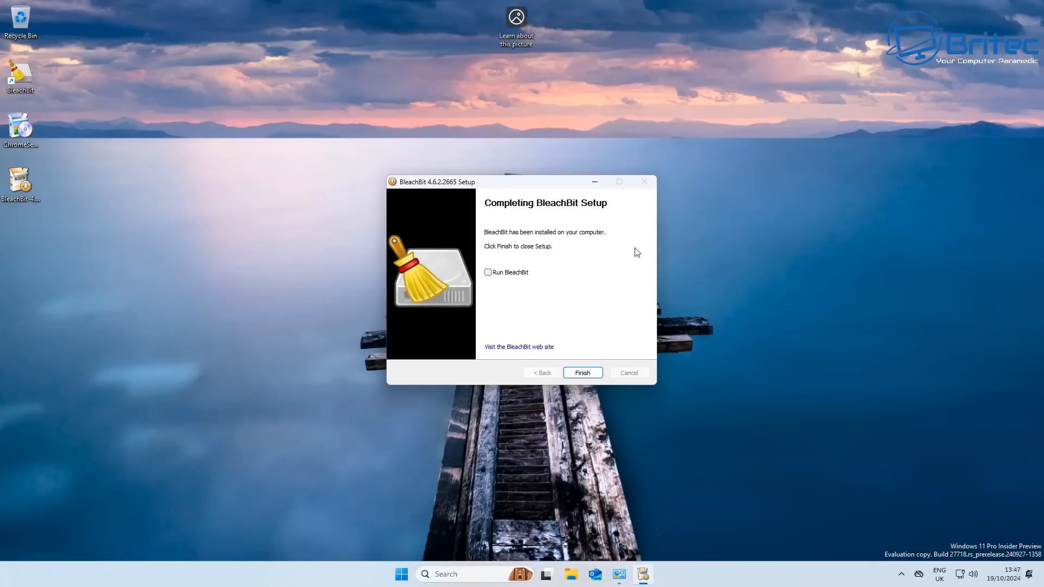
pyautogui.click(582, 372)
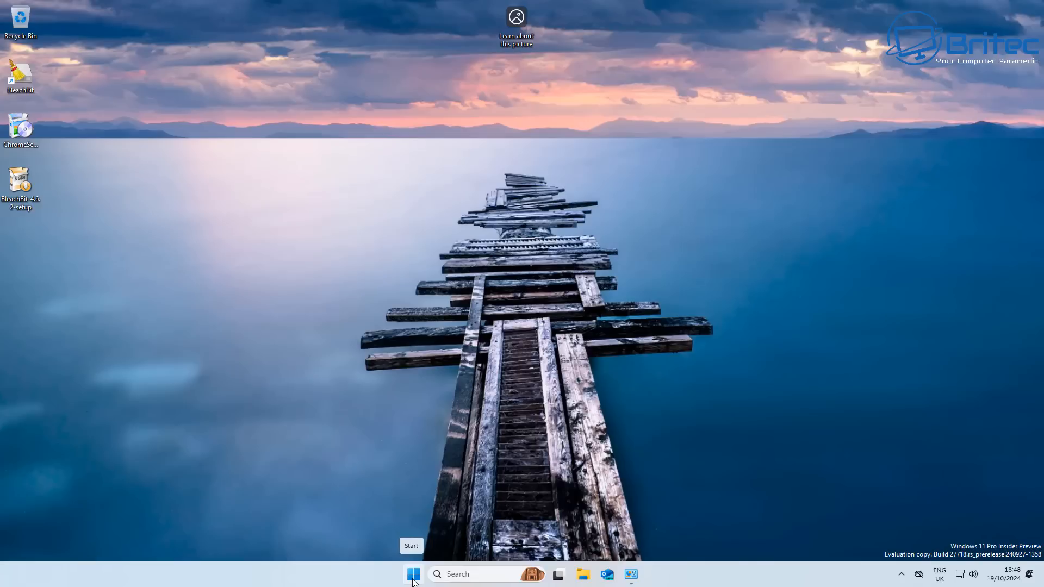
# Step: Search gpedit and expand Windows Settings > Security Settings > Local Policies > Security Options
pyautogui.click(412, 574)
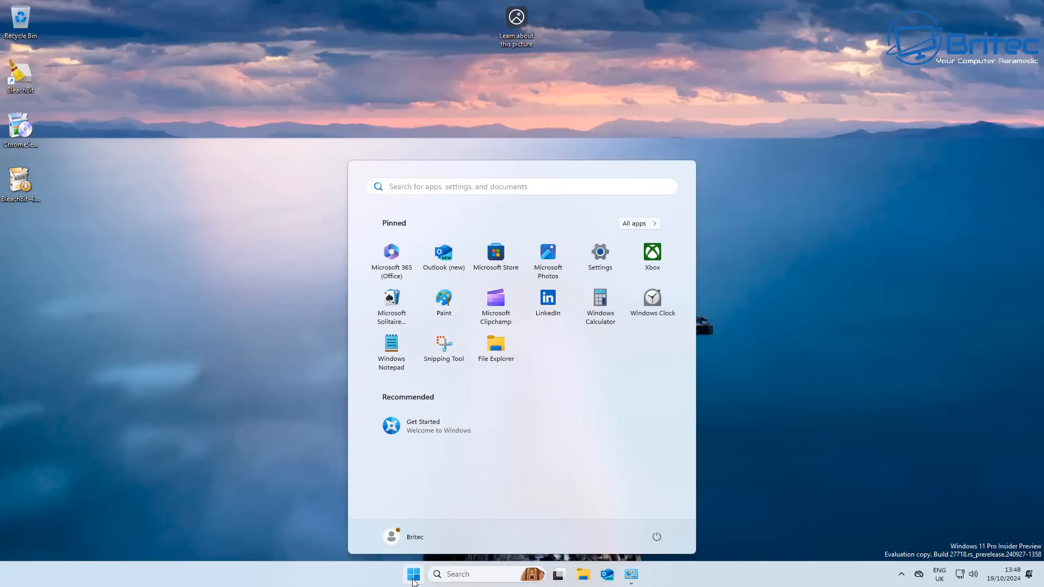
pyautogui.write('gpedit')
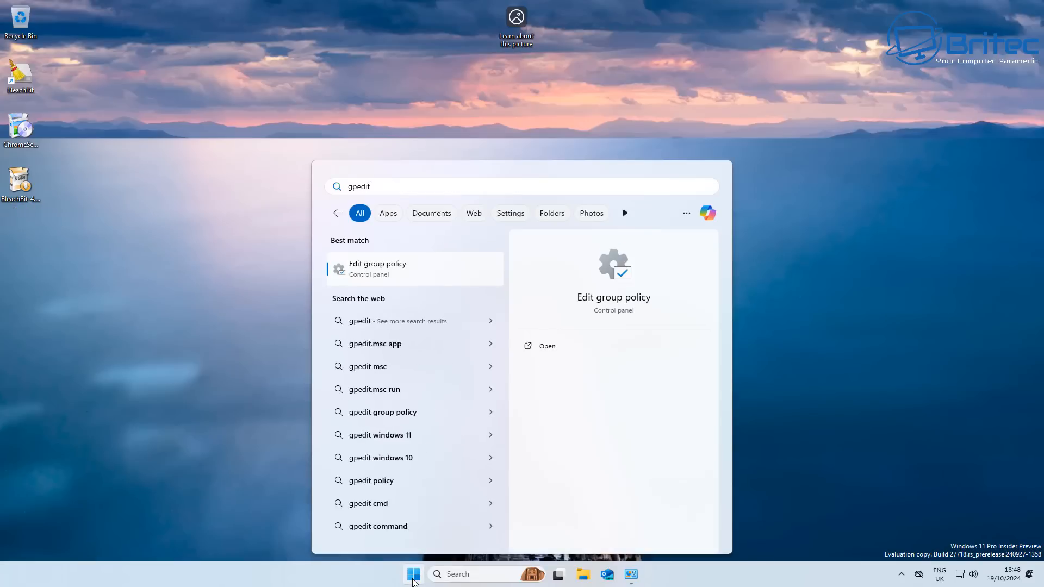
pyautogui.moveTo(407, 281)
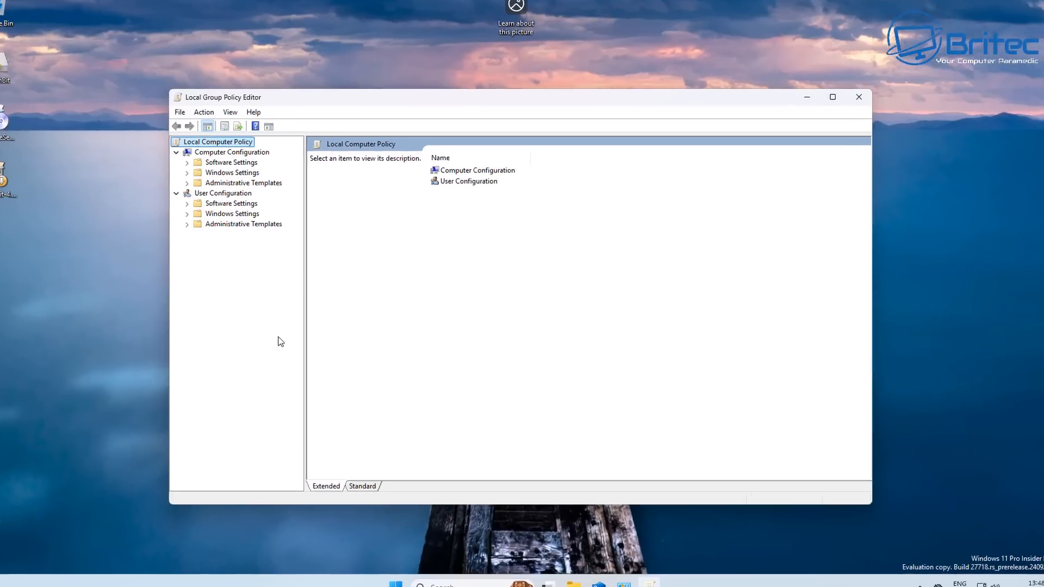
pyautogui.click(832, 97)
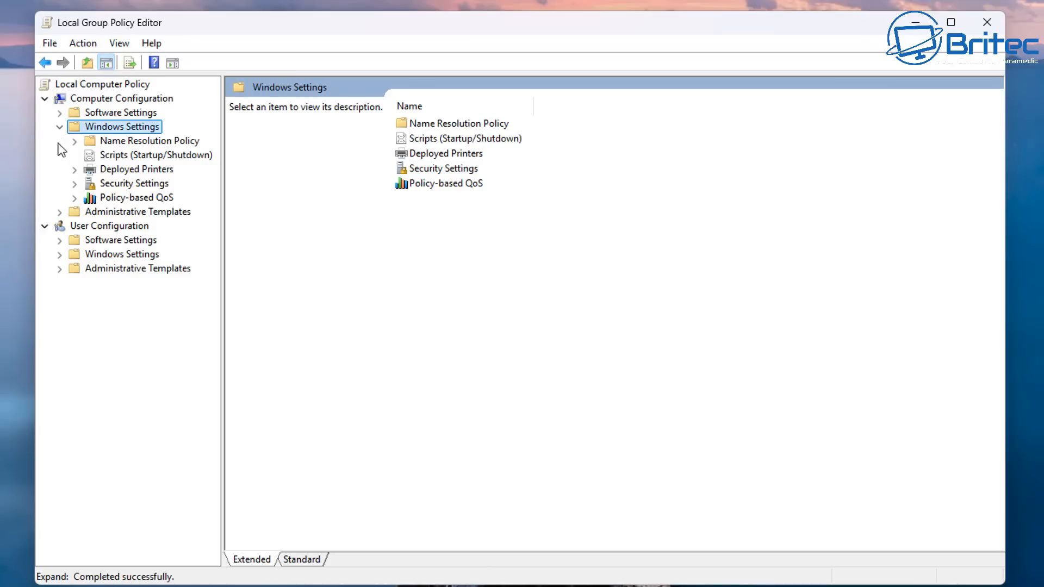
pyautogui.click(135, 183)
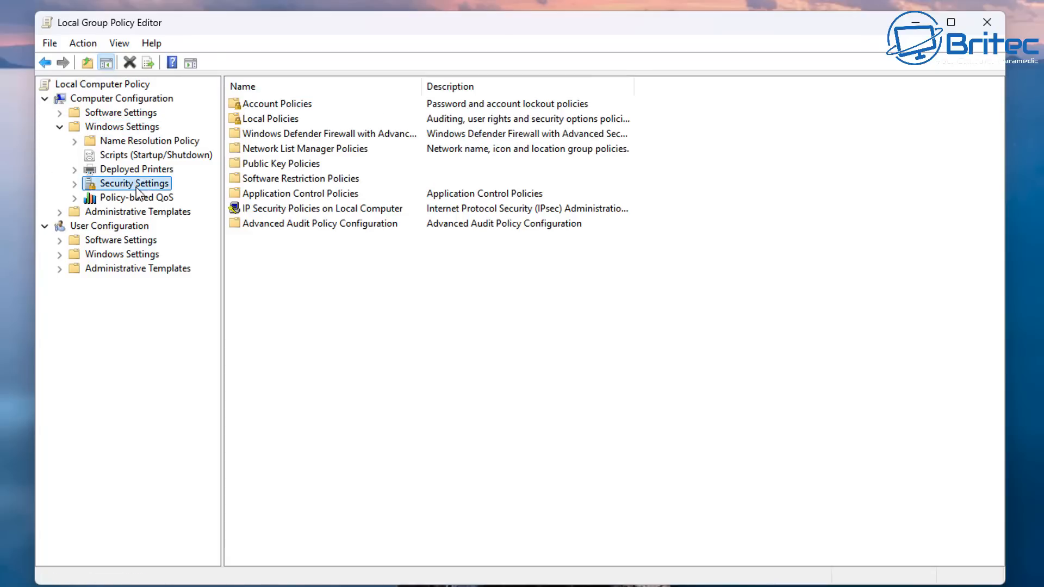
pyautogui.click(74, 183)
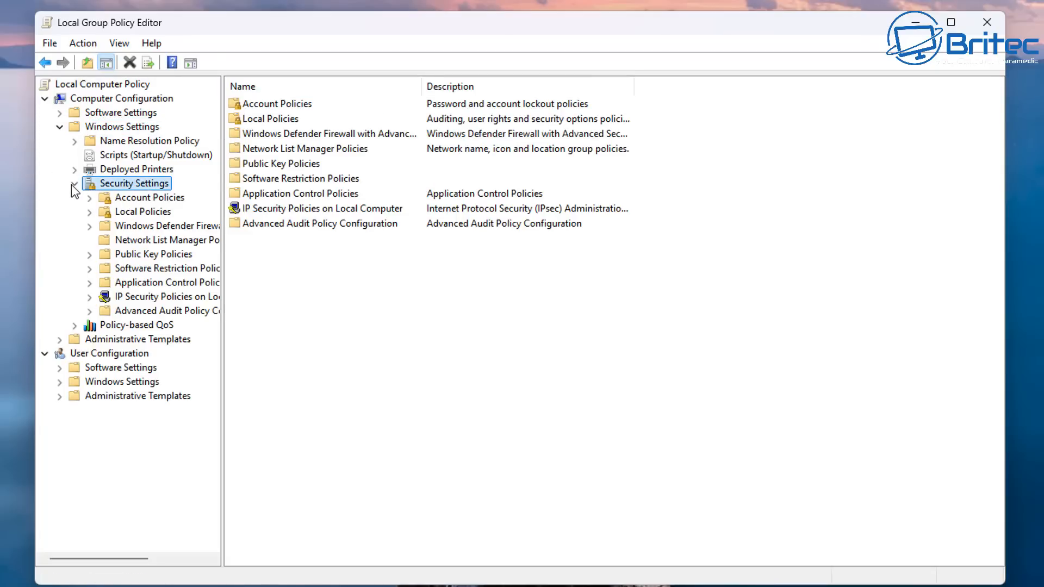
pyautogui.click(143, 211)
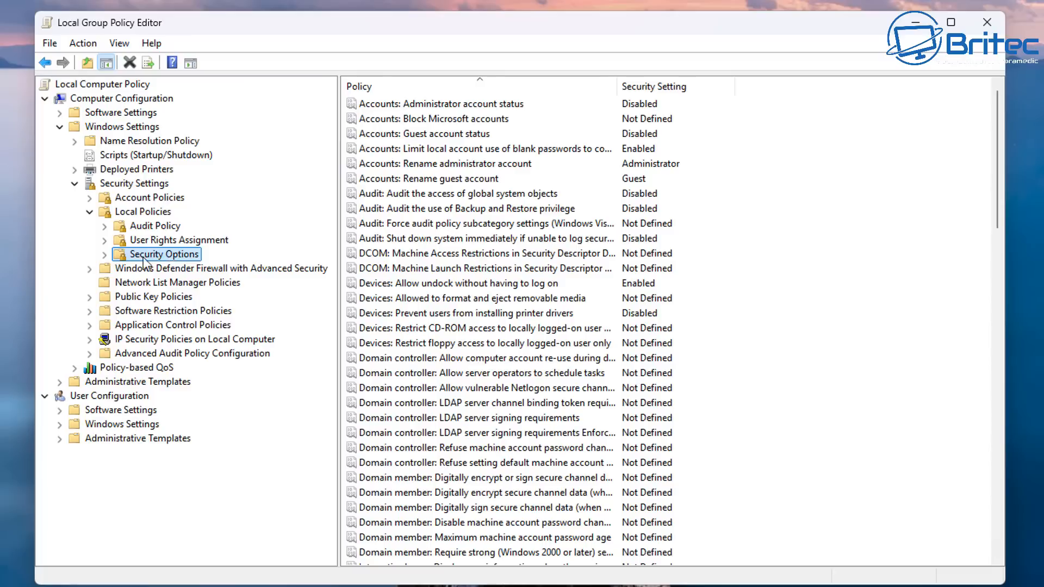
pyautogui.moveTo(326, 278)
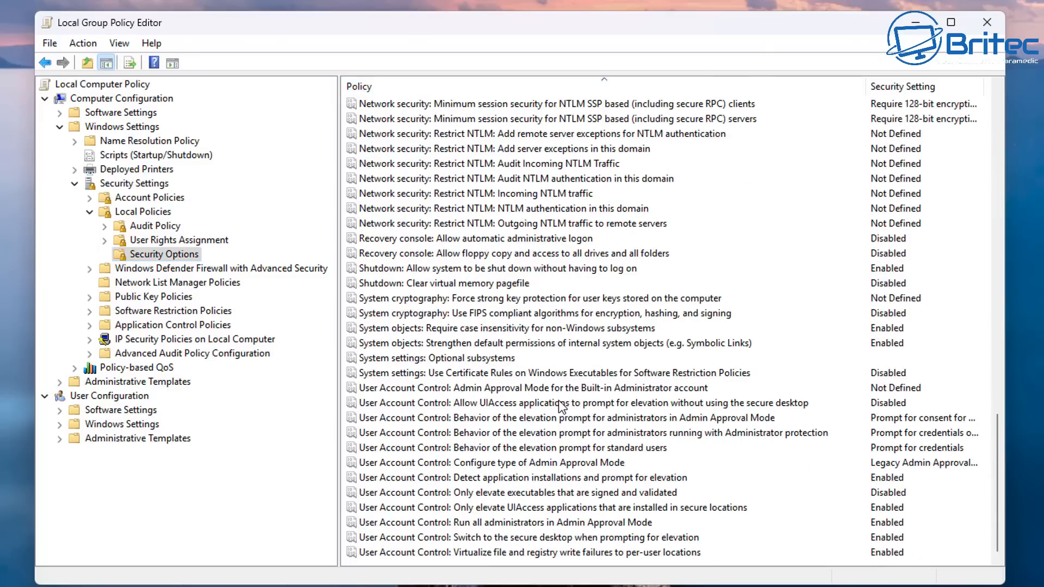
pyautogui.moveTo(519, 504)
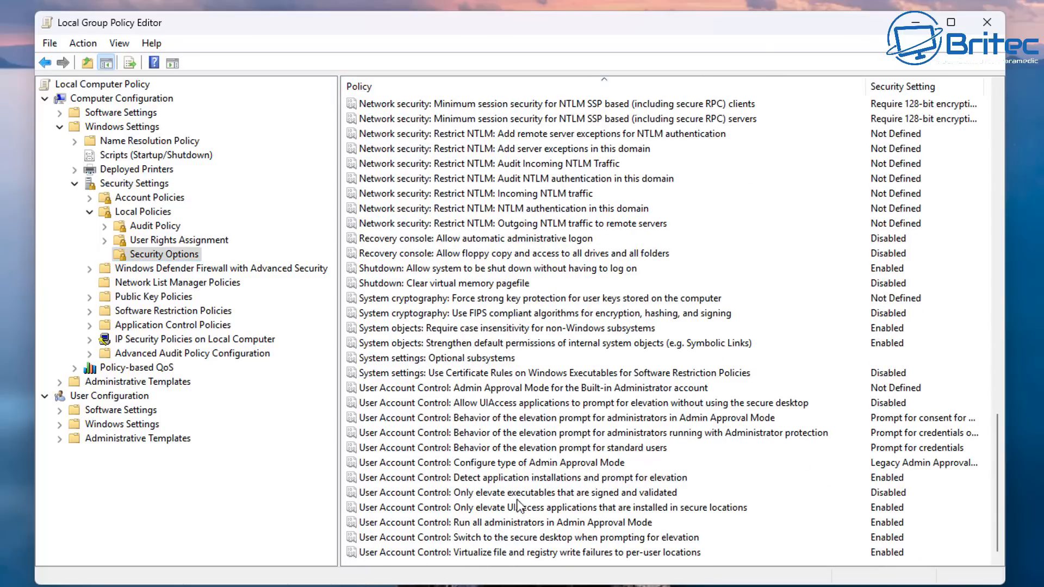
# Step: Open 'Configure type of Admin Approval Mode' and select Admin Approval Mode with Administrator protection
pyautogui.click(492, 462)
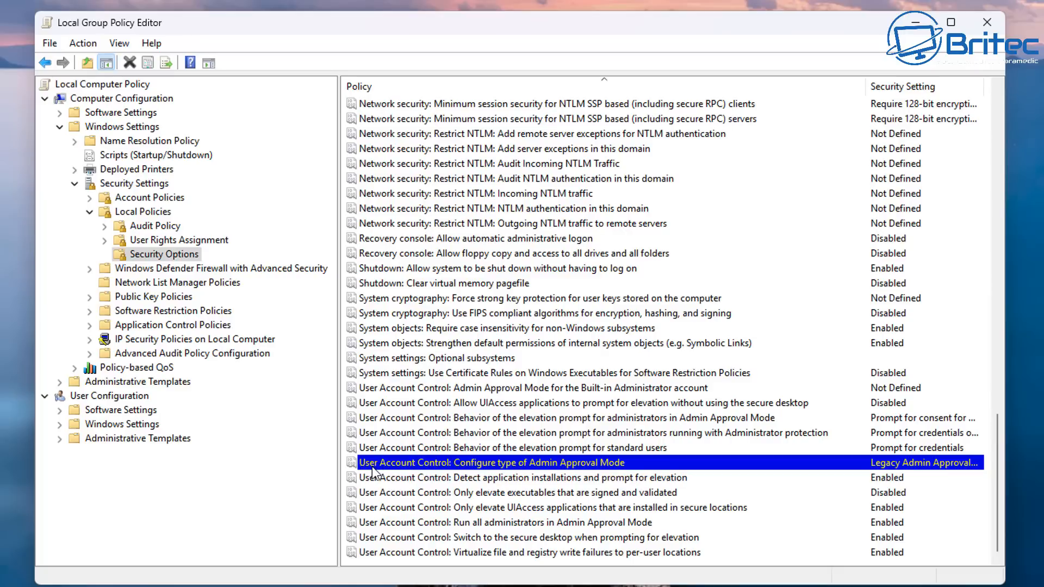
pyautogui.moveTo(484, 478)
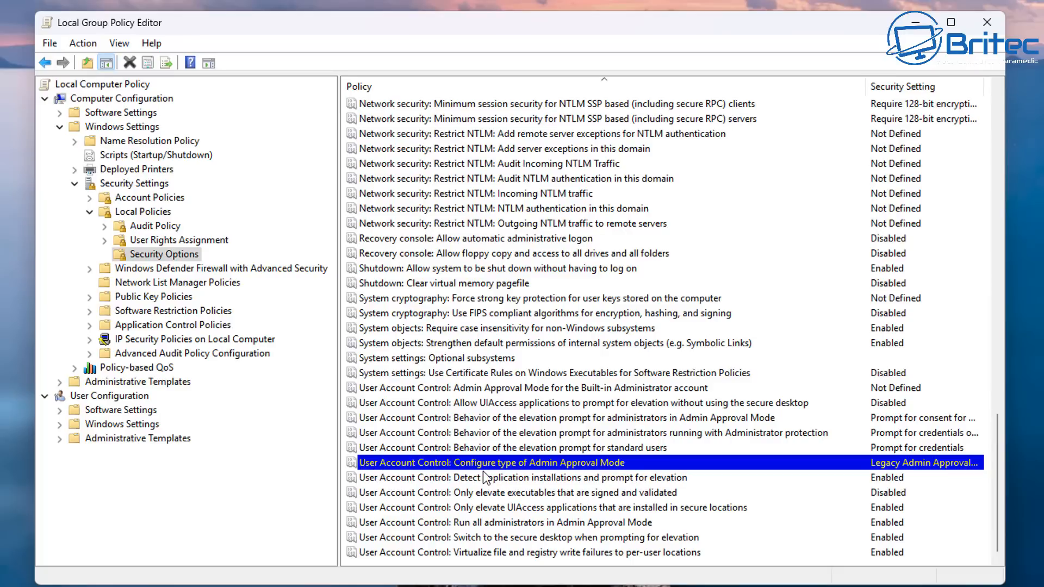
pyautogui.moveTo(612, 474)
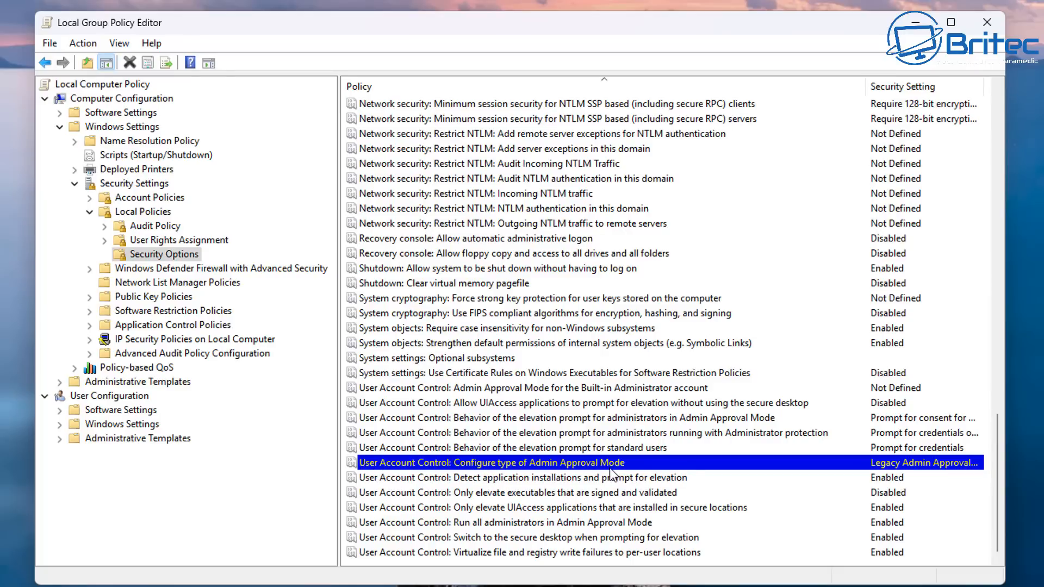
pyautogui.moveTo(892, 471)
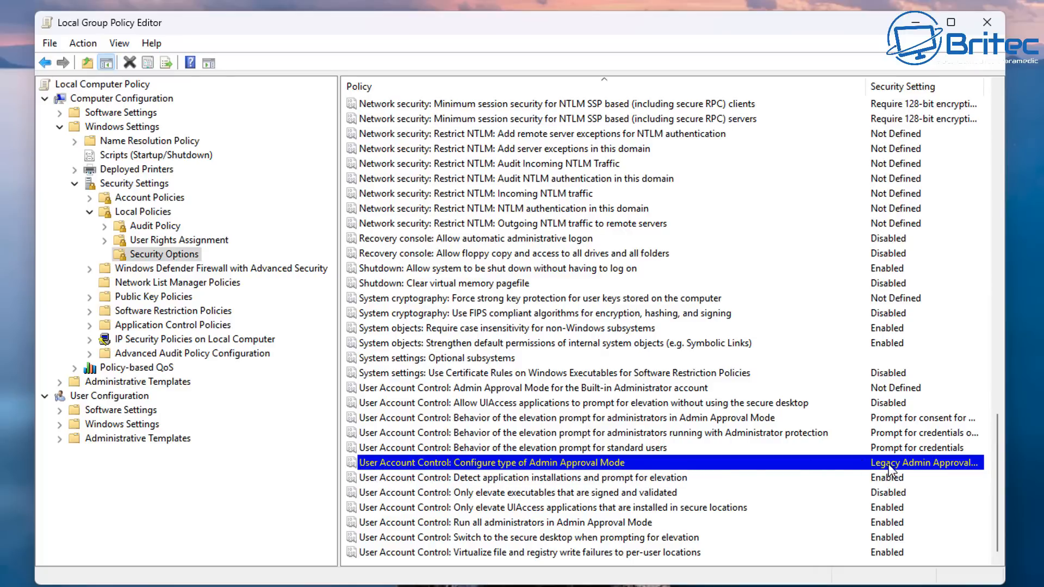
pyautogui.moveTo(590, 462)
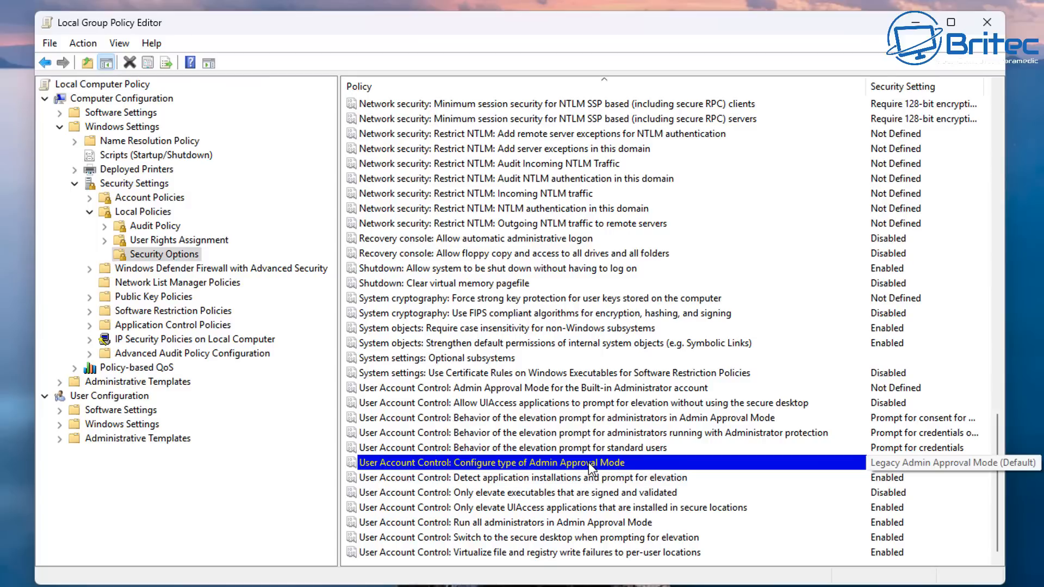
pyautogui.doubleClick(492, 462)
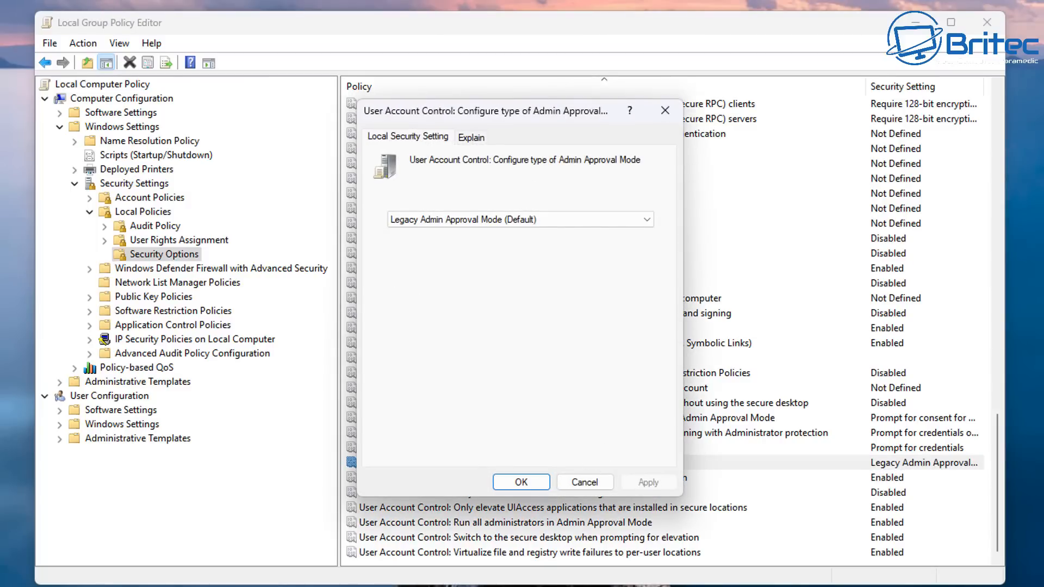
pyautogui.moveTo(652, 262)
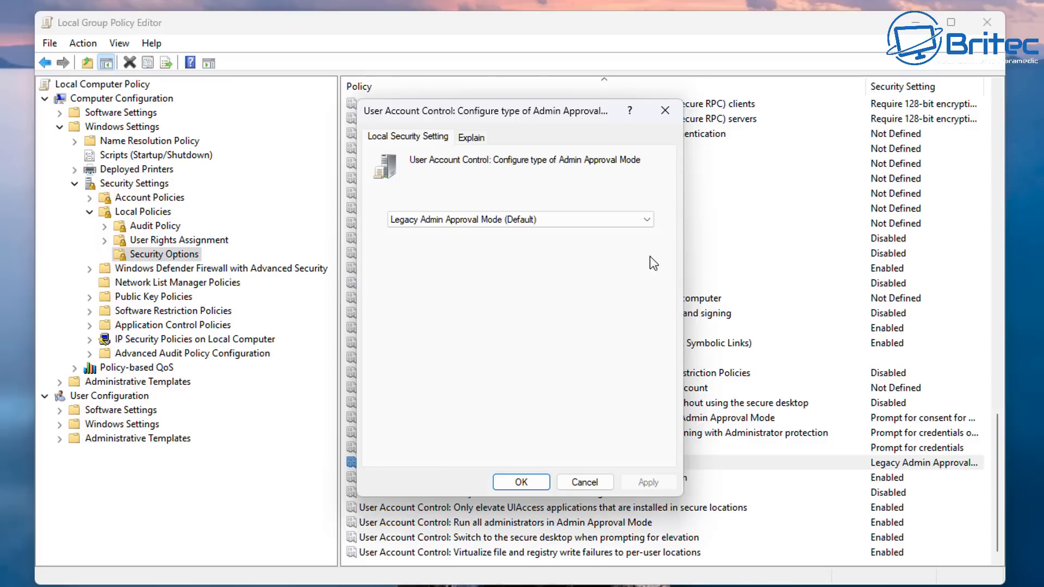
pyautogui.moveTo(443, 445)
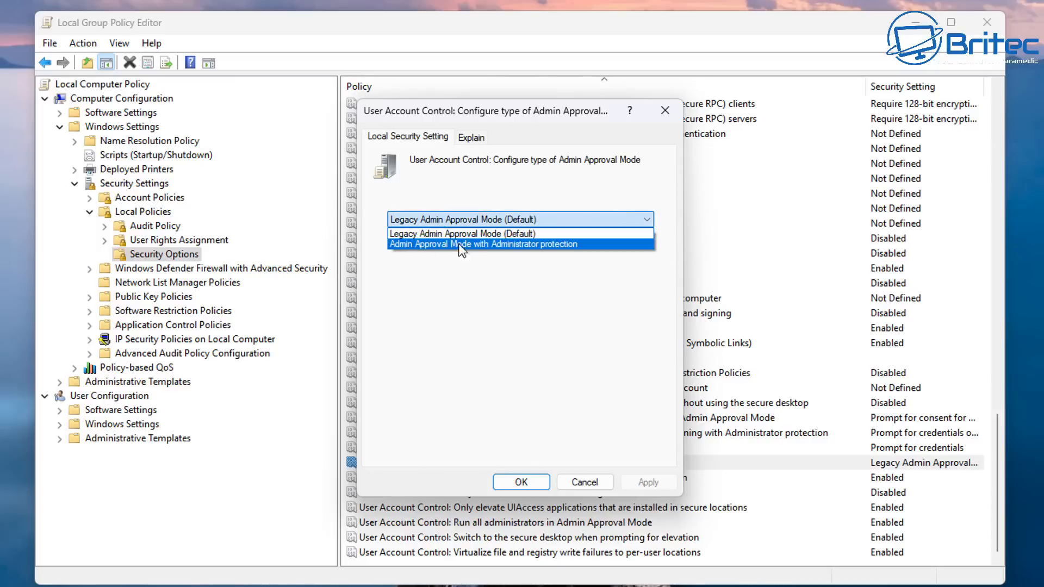
pyautogui.moveTo(596, 252)
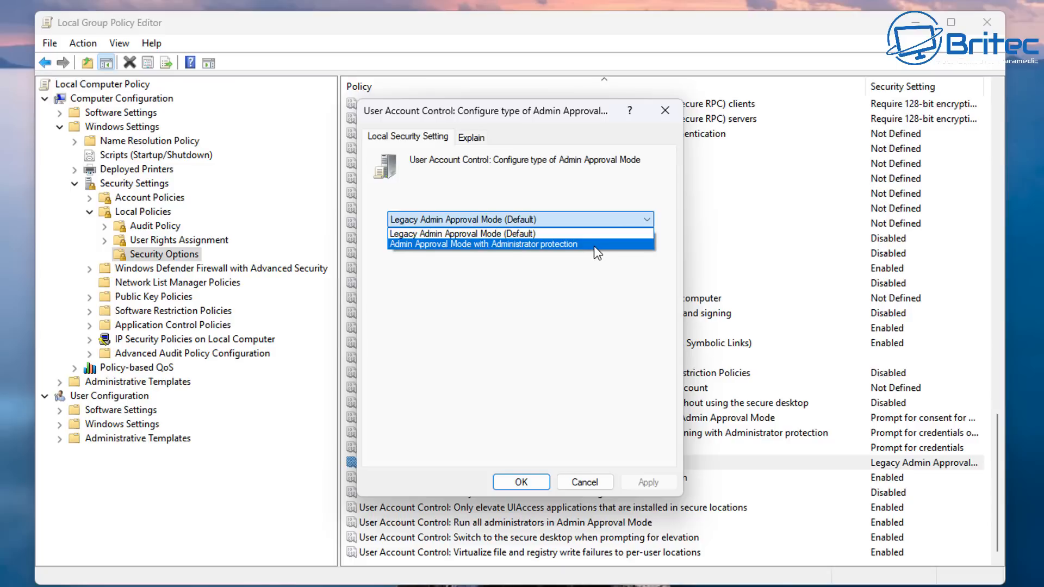
pyautogui.click(483, 244)
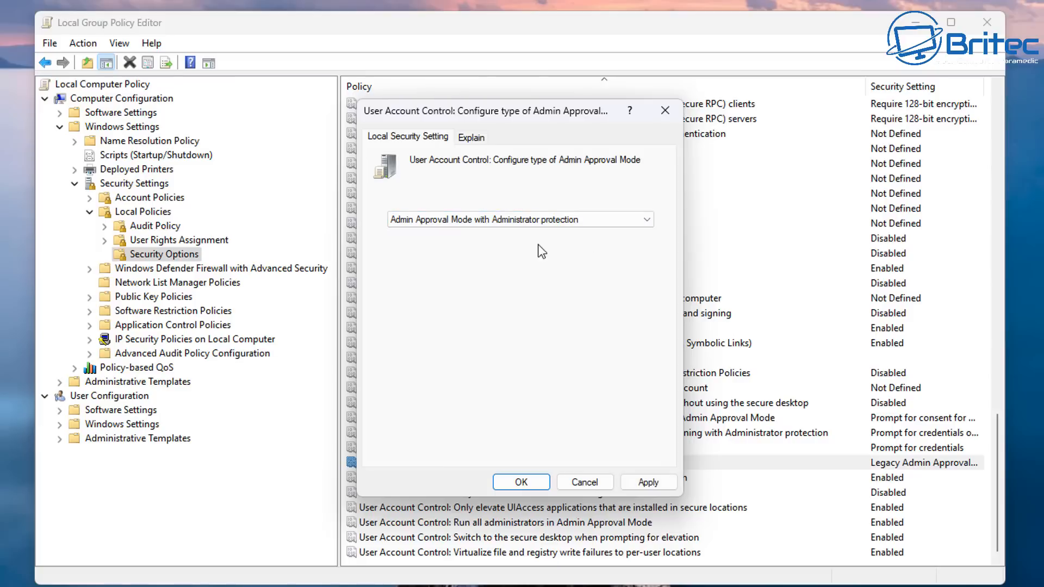
pyautogui.moveTo(526, 234)
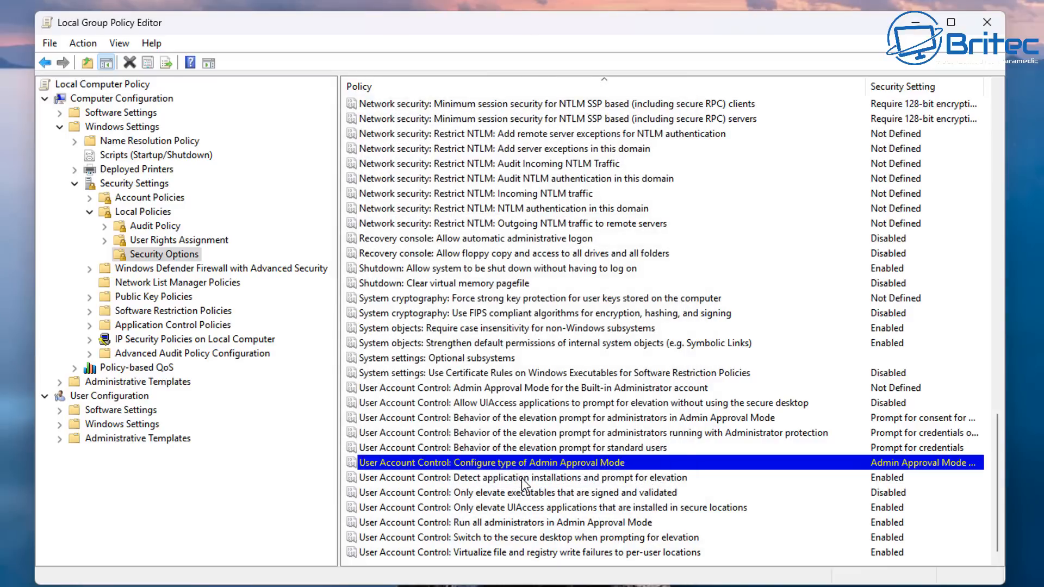
pyautogui.moveTo(825, 492)
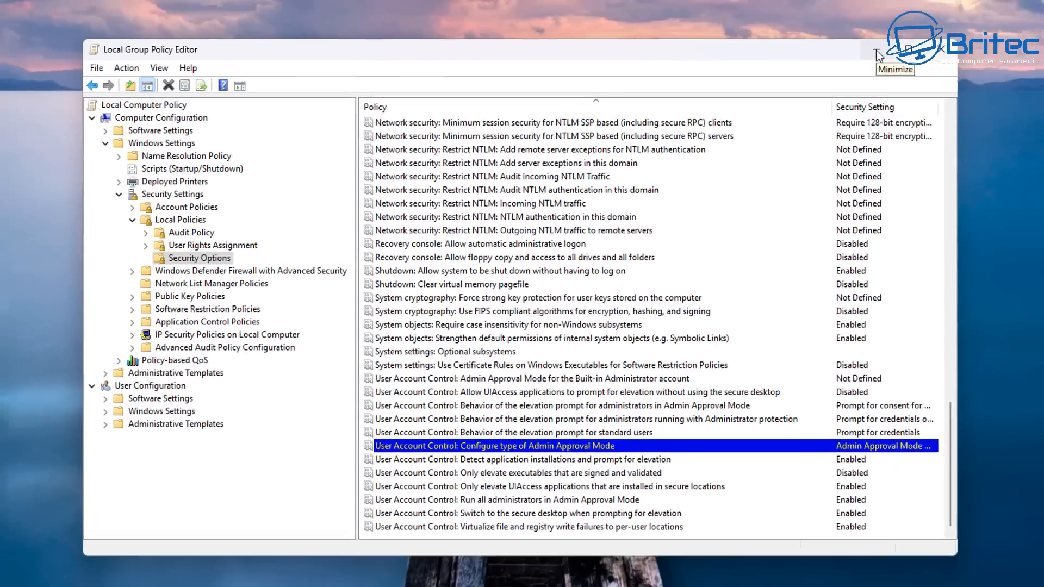
# Step: Launch Command Prompt as administrator and approve the elevation prompt
pyautogui.click(895, 50)
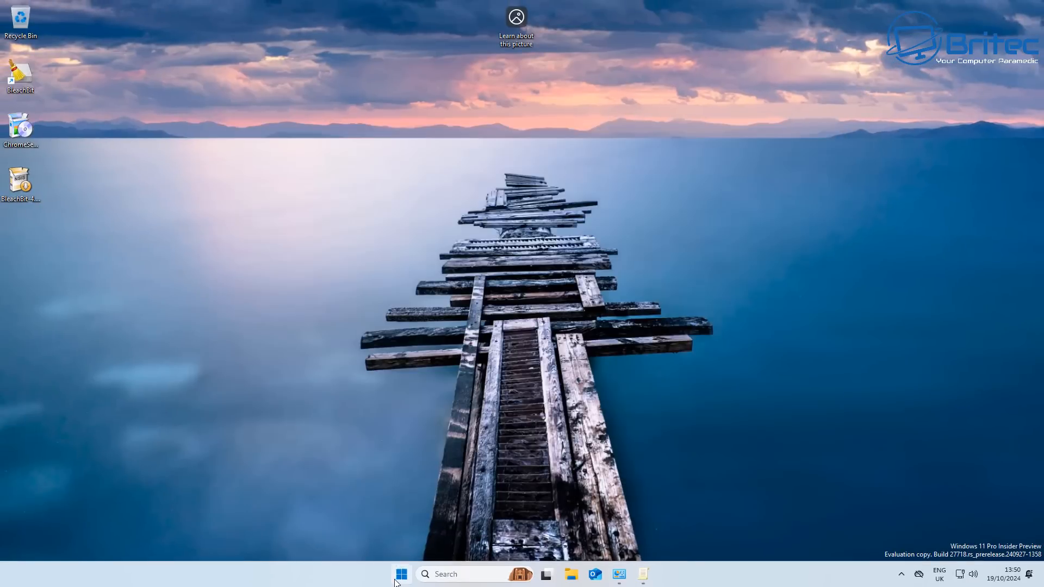
pyautogui.write('cmd')
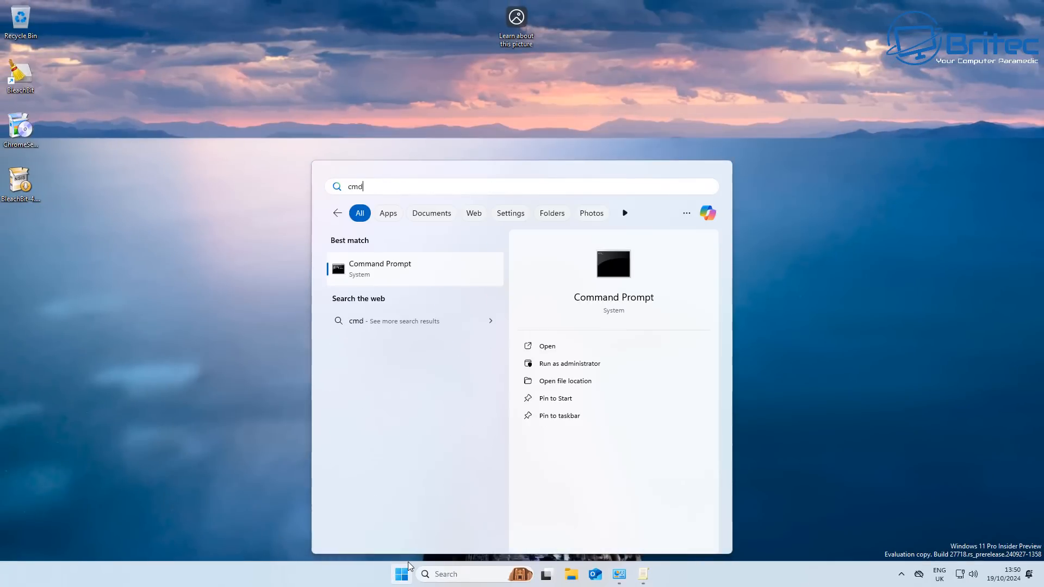
pyautogui.click(569, 363)
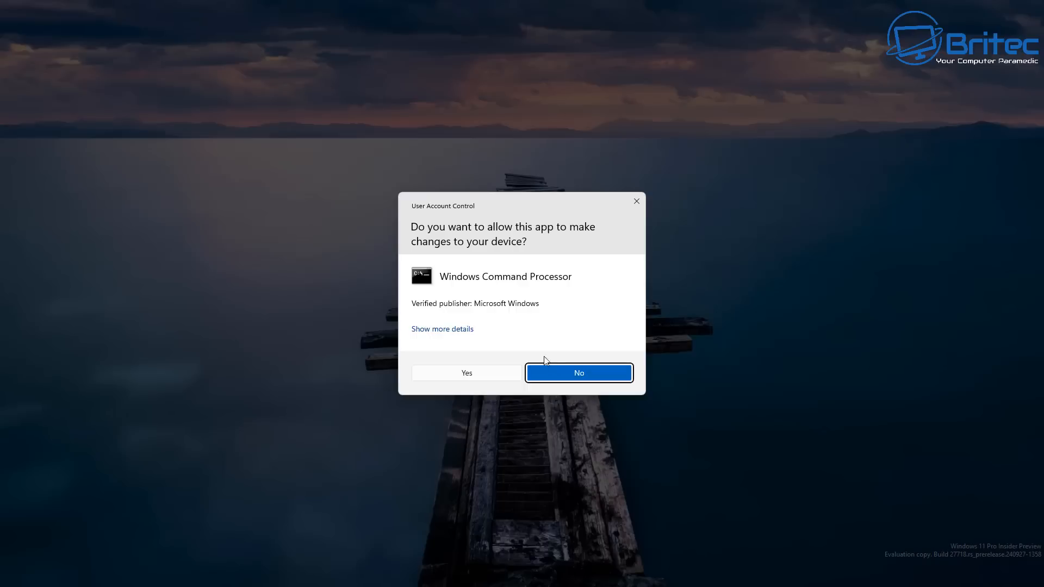
pyautogui.click(466, 373)
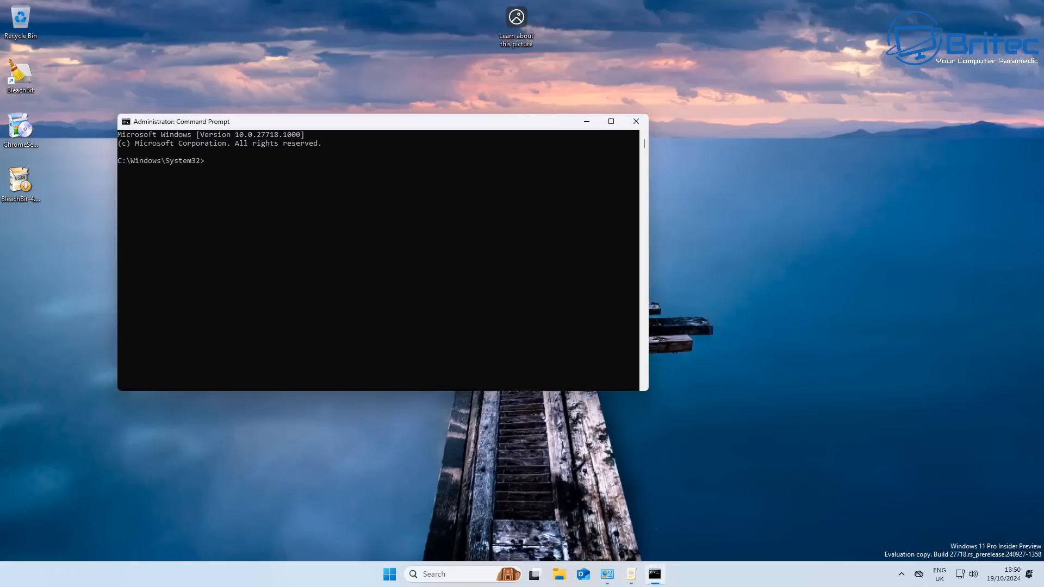
# Step: Run gpupdate /force, then whoami to check the running account
pyautogui.write('g')
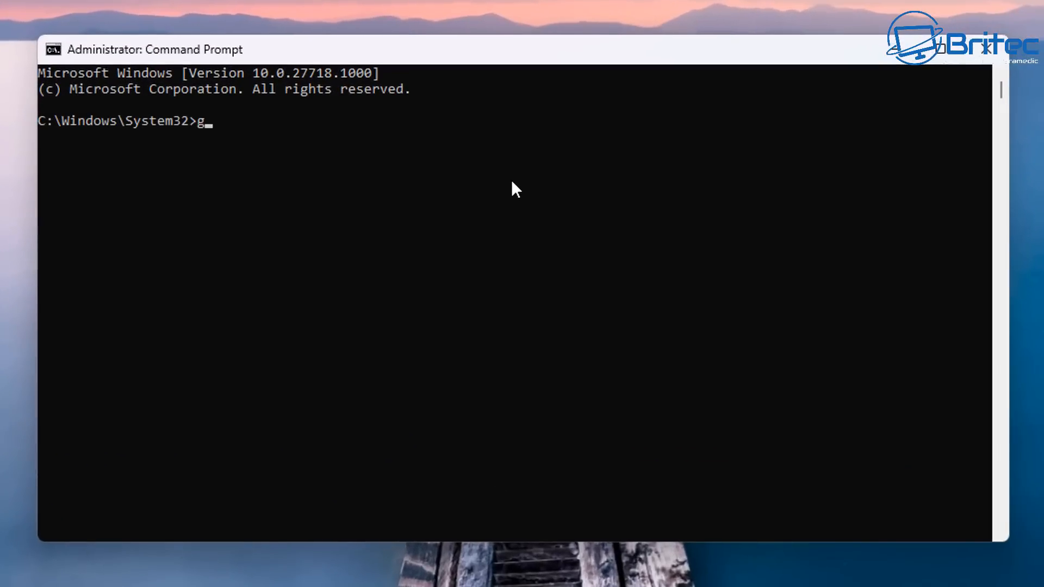
pyautogui.write('pupda')
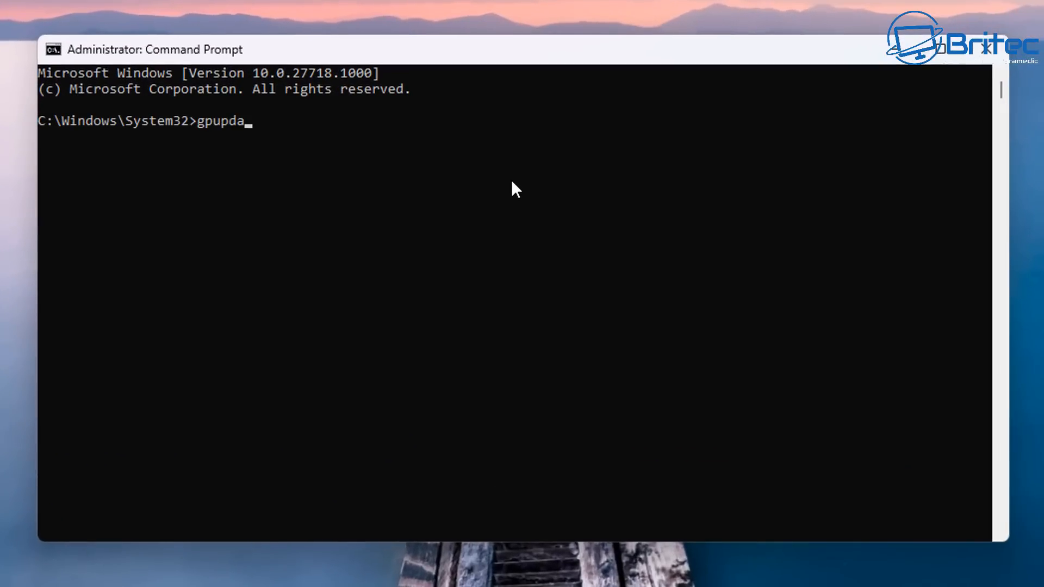
pyautogui.write('te /for')
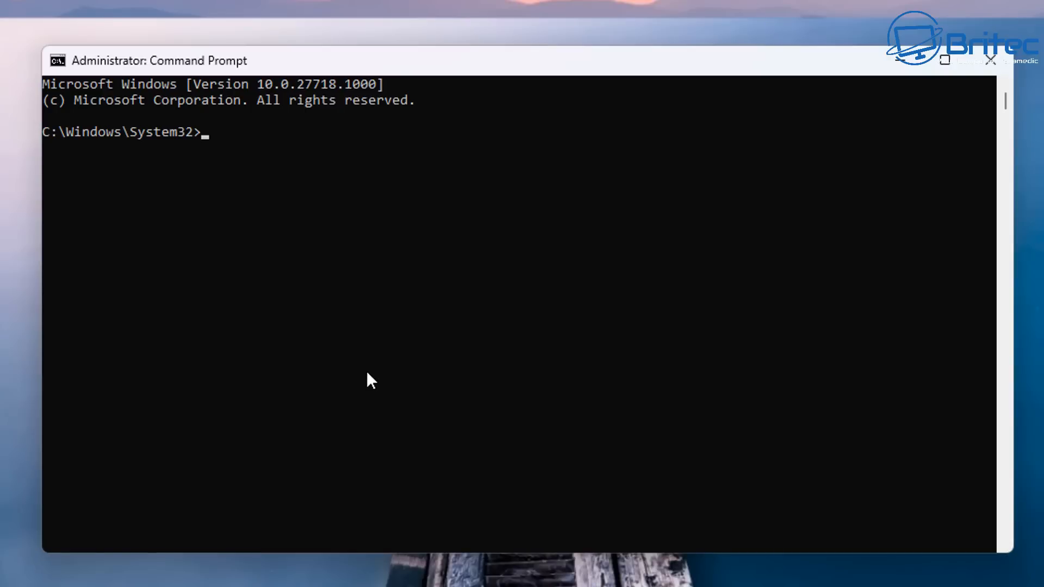
pyautogui.write('whoami')
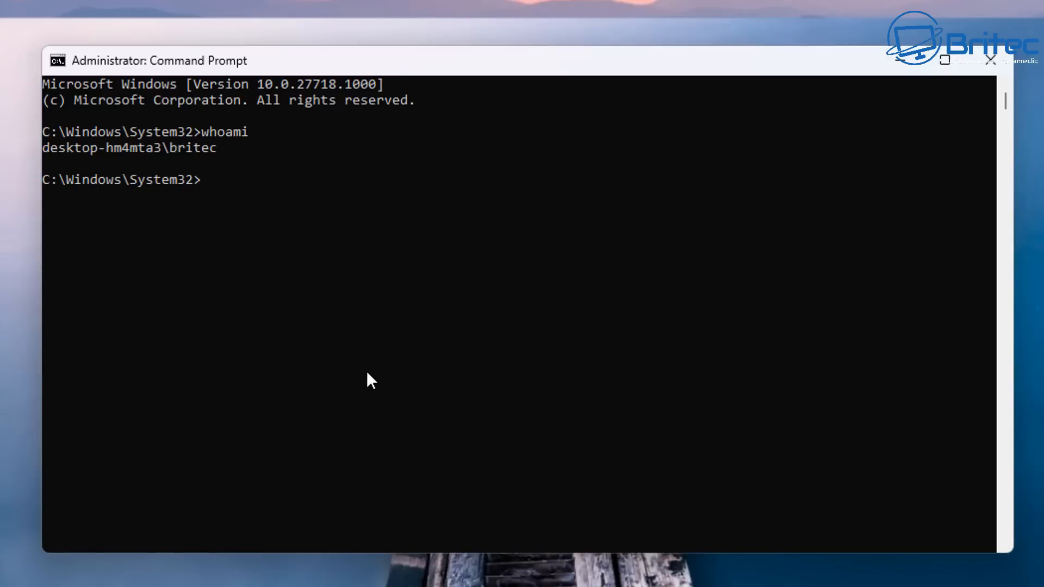
pyautogui.moveTo(363, 371)
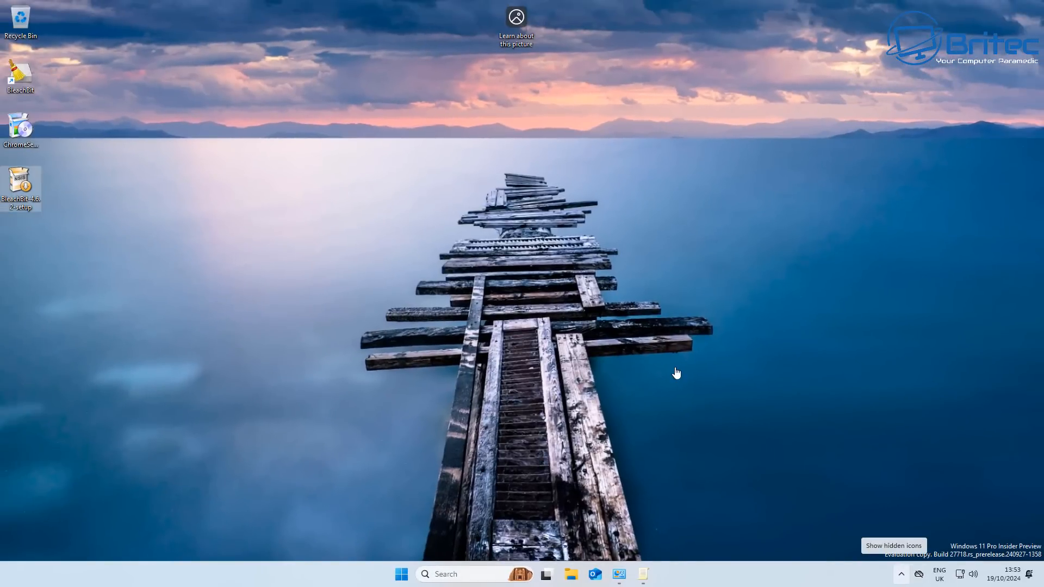
# Step: Go to Settings > Accounts > Sign-in options and expand PIN (Windows Hello)
pyautogui.click(401, 574)
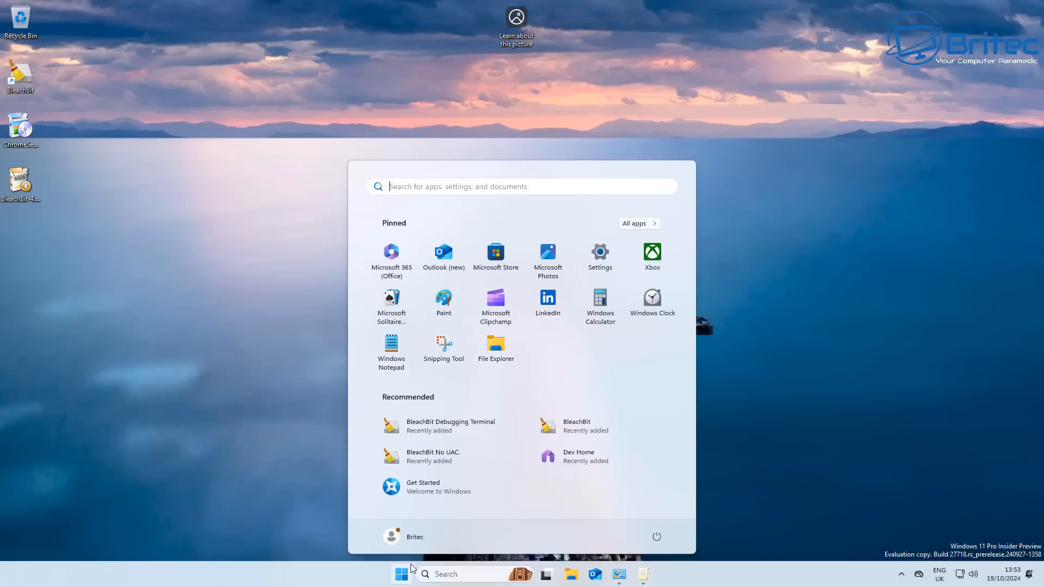
pyautogui.moveTo(599, 258)
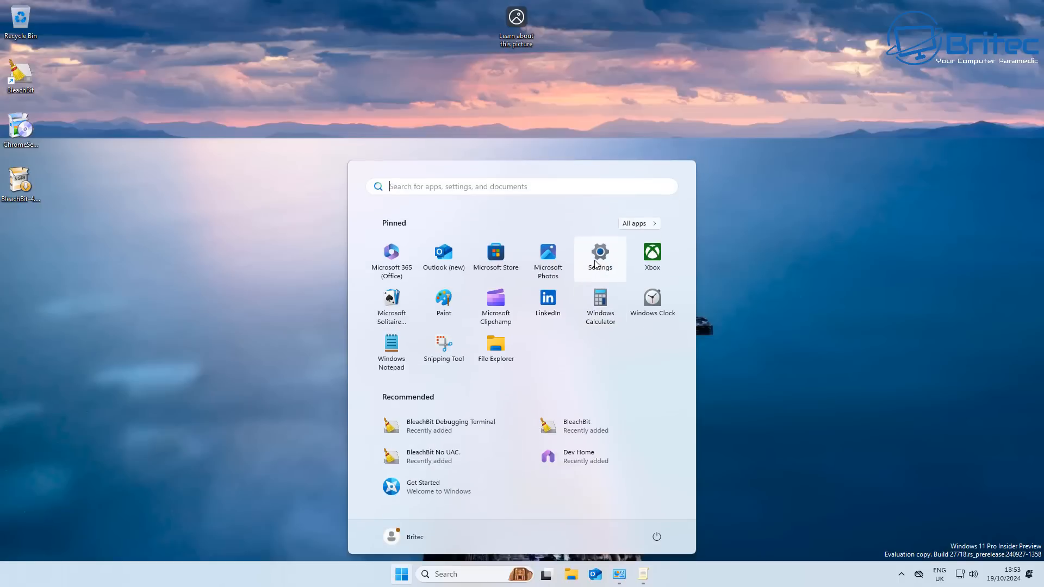
pyautogui.click(599, 256)
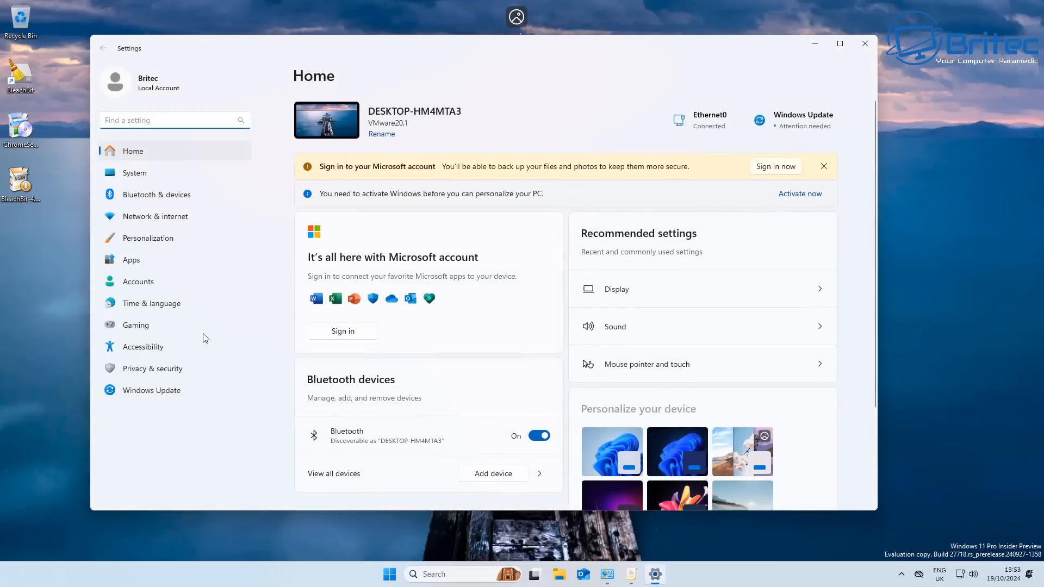
pyautogui.click(138, 281)
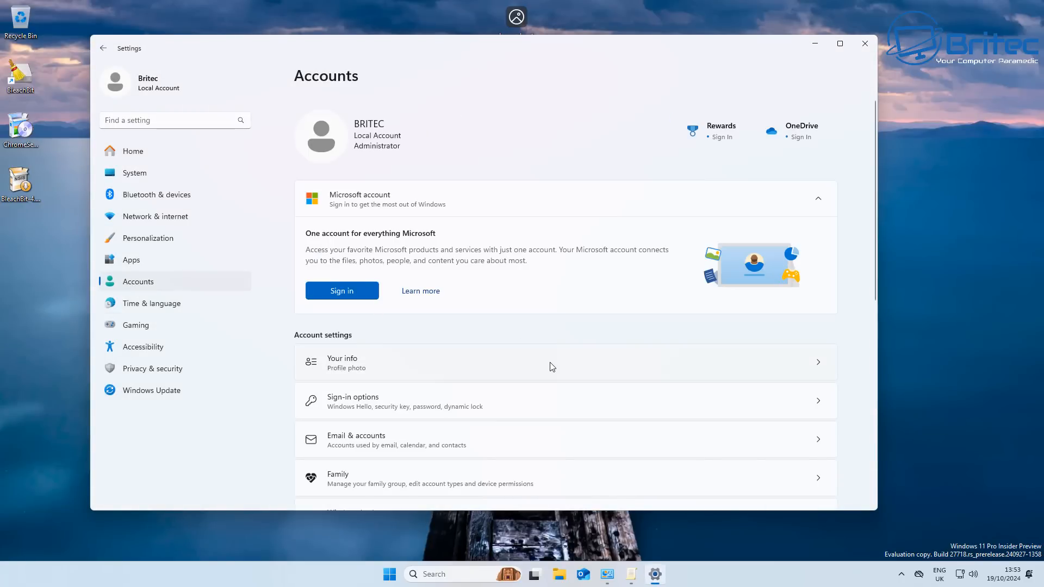
pyautogui.scroll(-3)
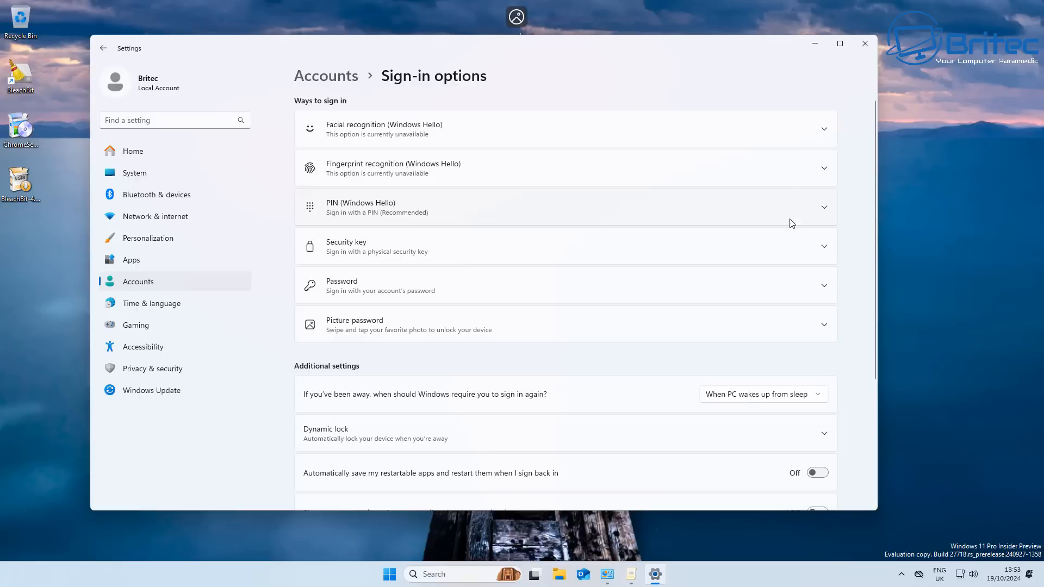
pyautogui.click(566, 207)
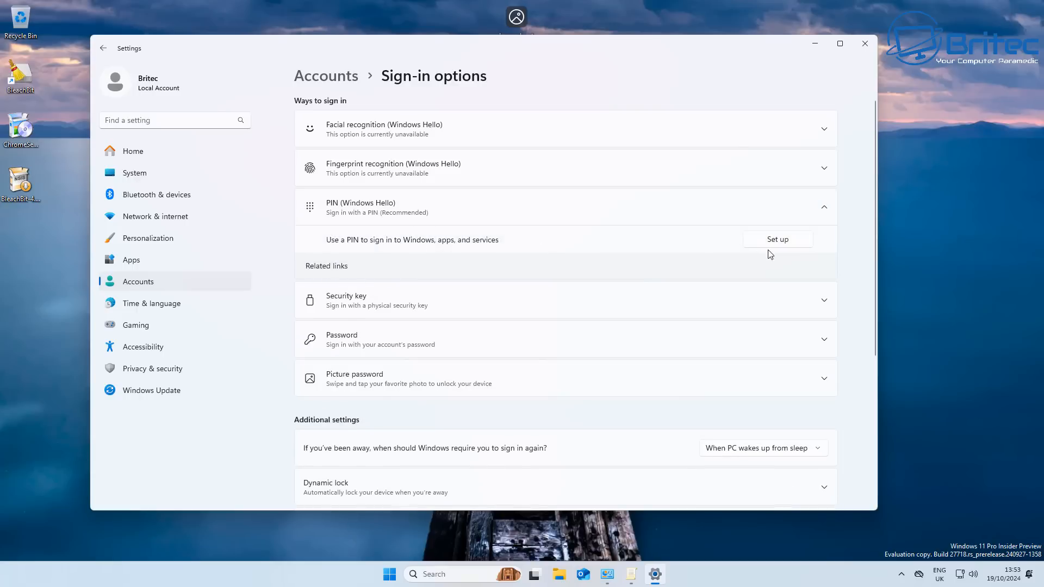
# Step: Confirm the account password and create and confirm a new Windows Hello PIN
pyautogui.click(777, 240)
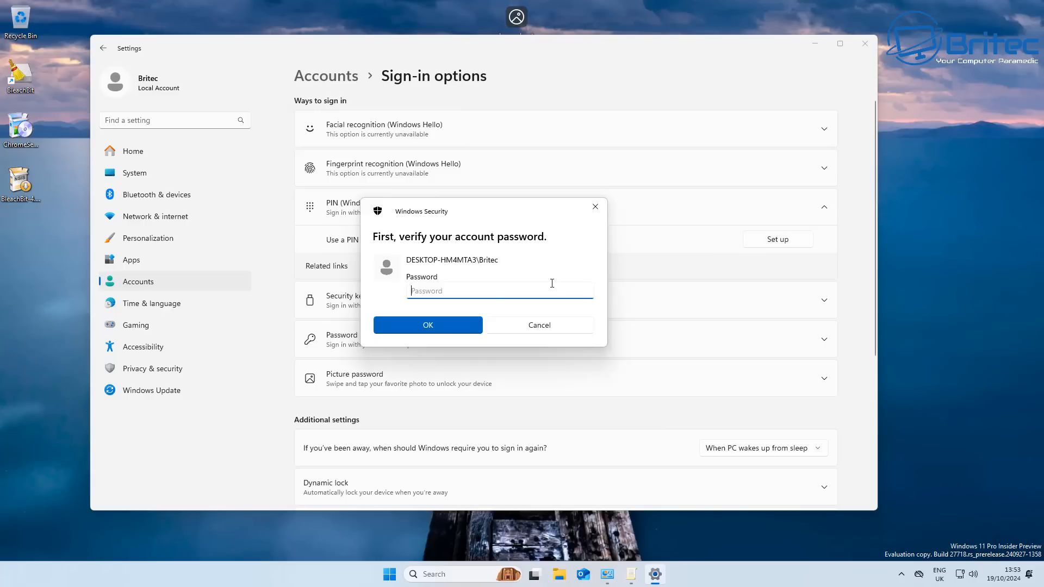
pyautogui.moveTo(558, 375)
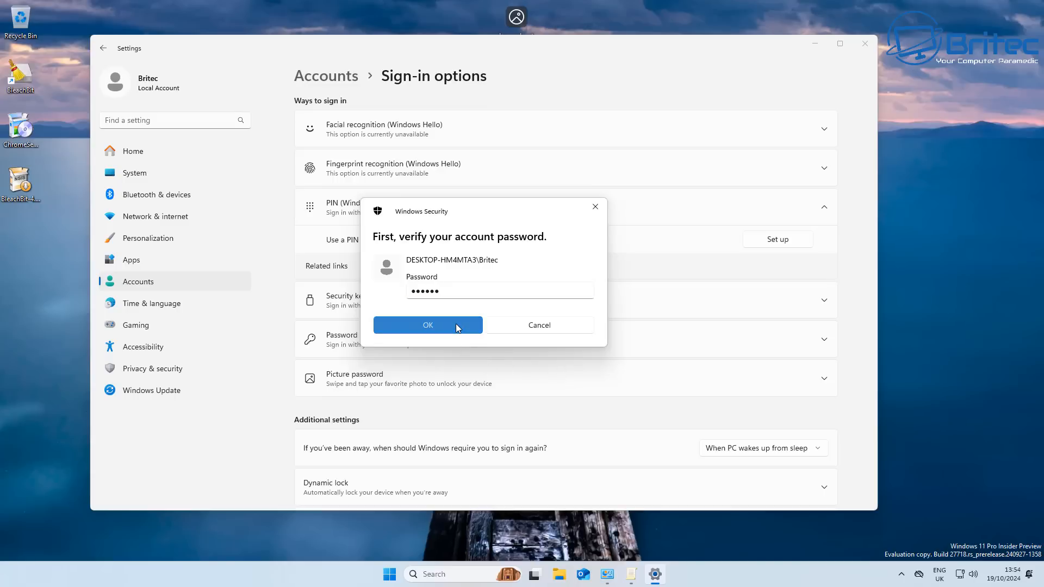
pyautogui.click(427, 325)
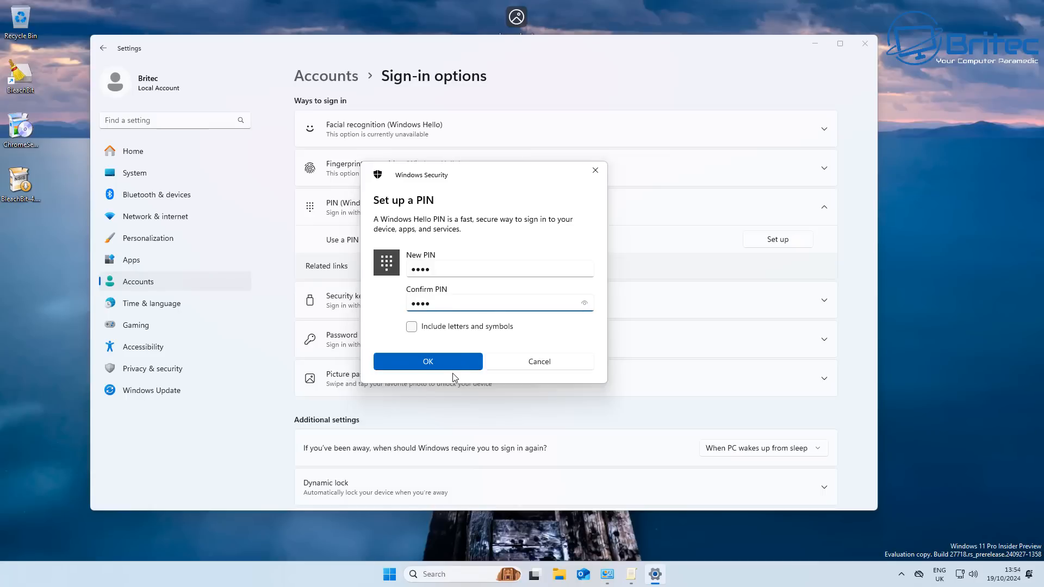
pyautogui.click(428, 361)
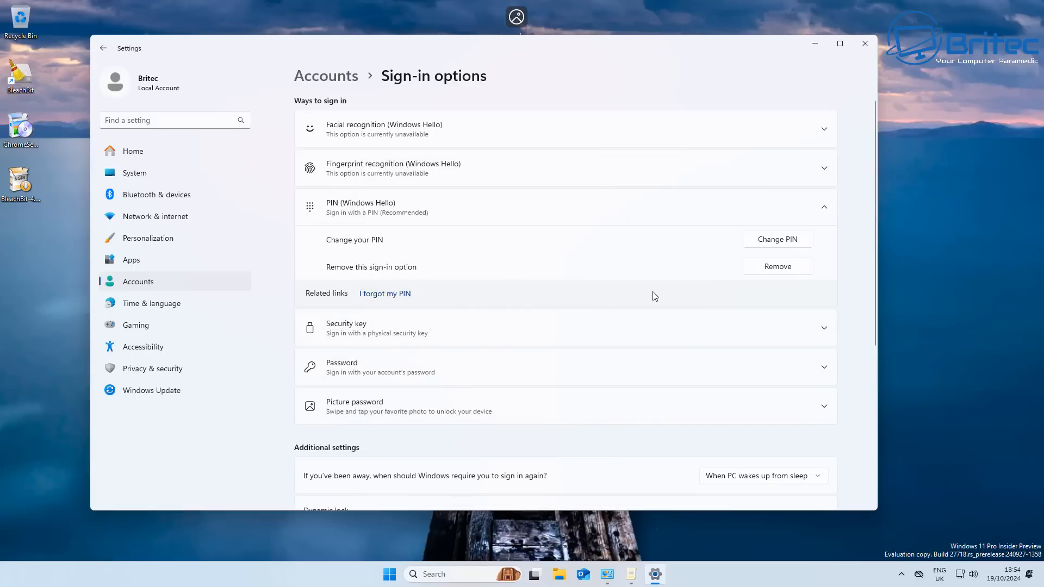
pyautogui.moveTo(691, 297)
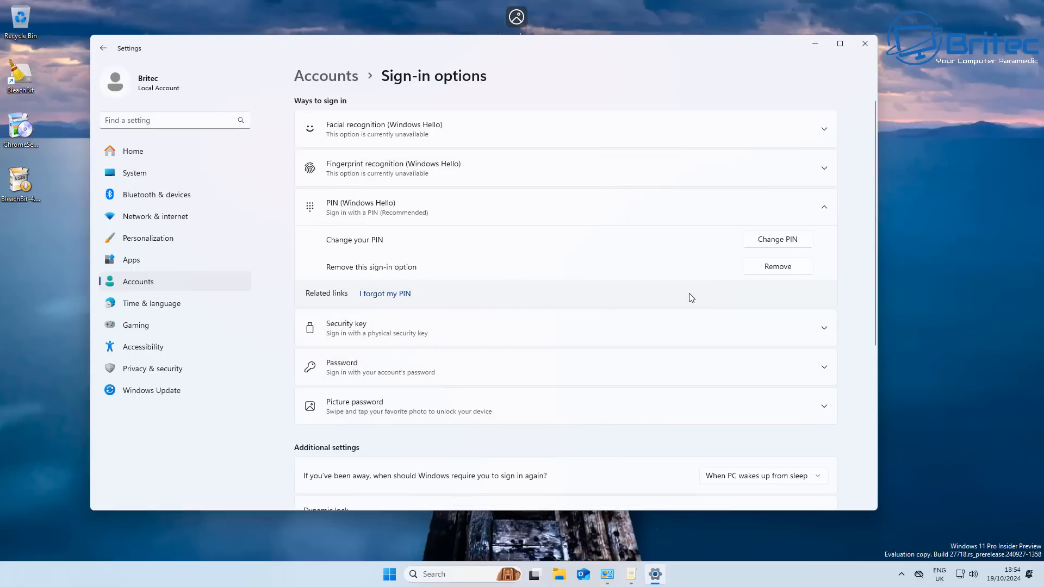
pyautogui.moveTo(830, 224)
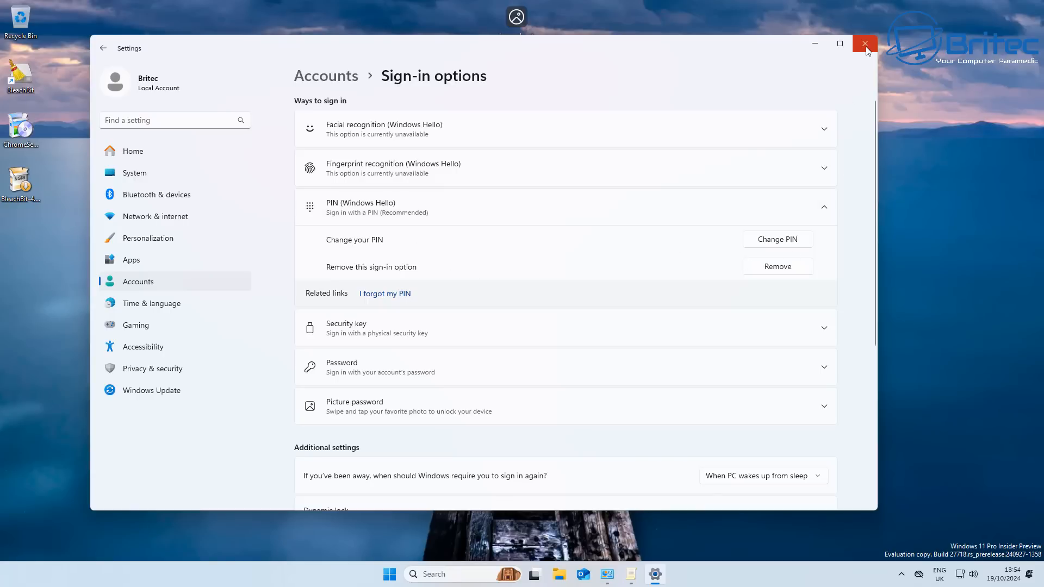
# Step: Close the Settings window
pyautogui.click(864, 44)
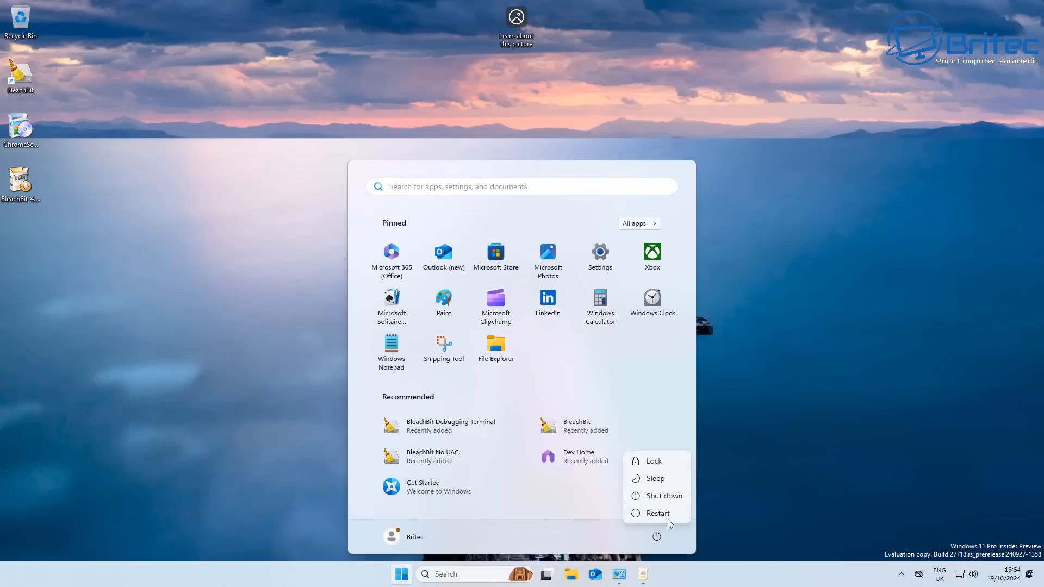
# Step: Restart the PC from the Start power menu
pyautogui.click(653, 461)
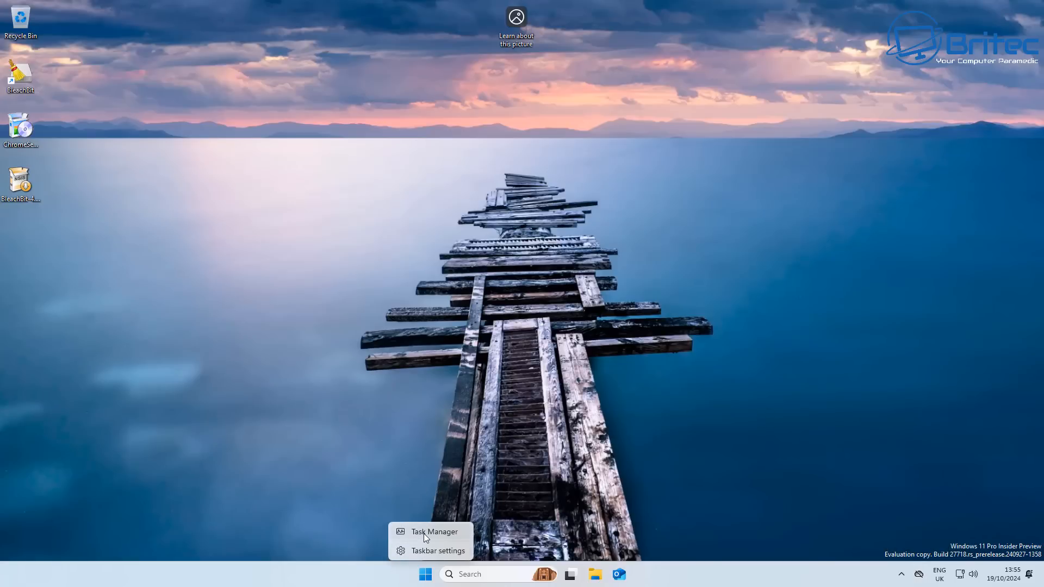
pyautogui.click(434, 531)
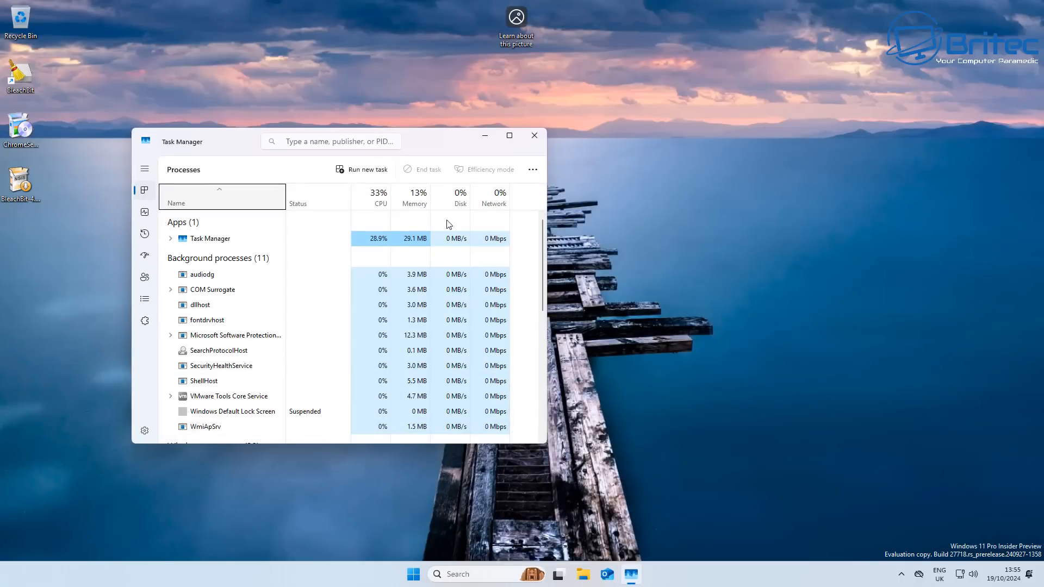
pyautogui.moveTo(213, 142); pyautogui.dragTo(380, 138)
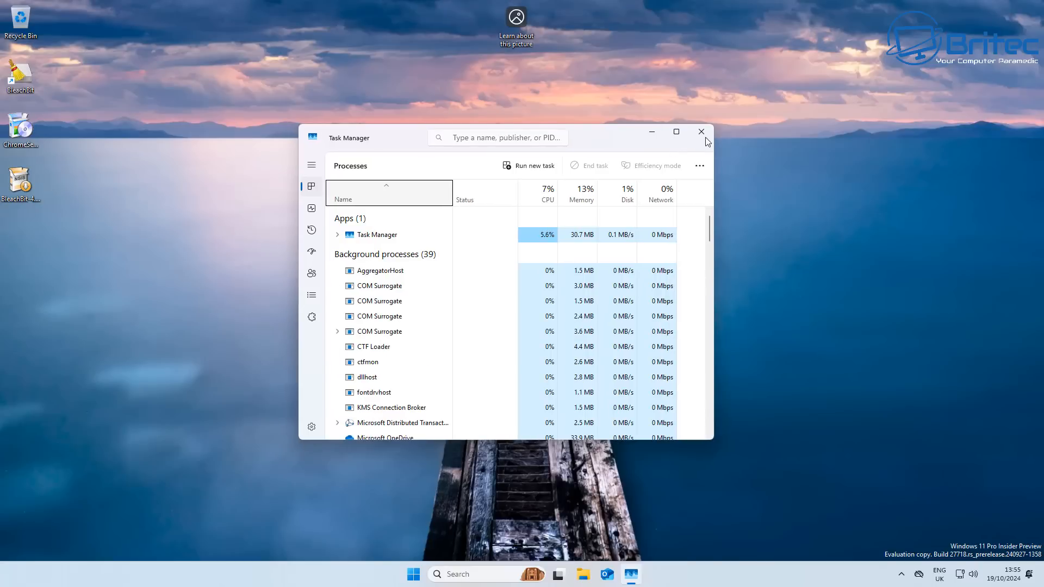
pyautogui.click(701, 131)
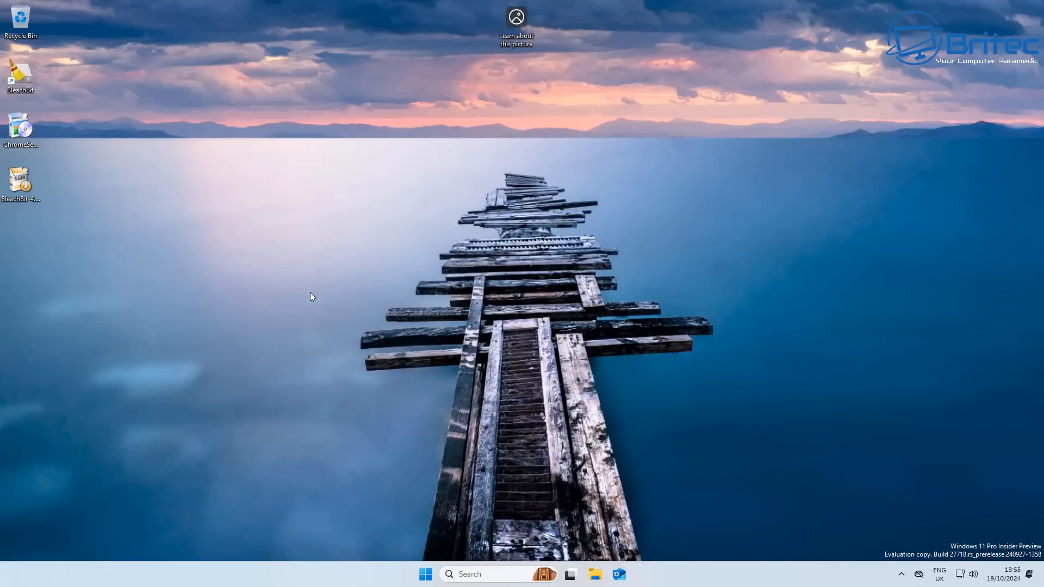
pyautogui.click(21, 127)
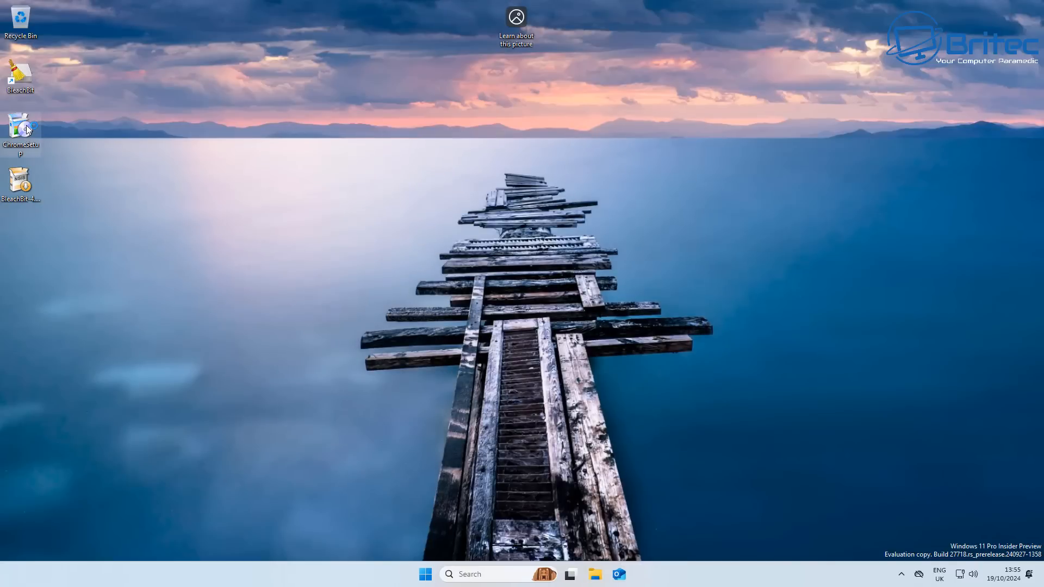
# Step: Launch the Chrome setup installer and approve its Windows Security admin prompt with a PIN
pyautogui.doubleClick(21, 128)
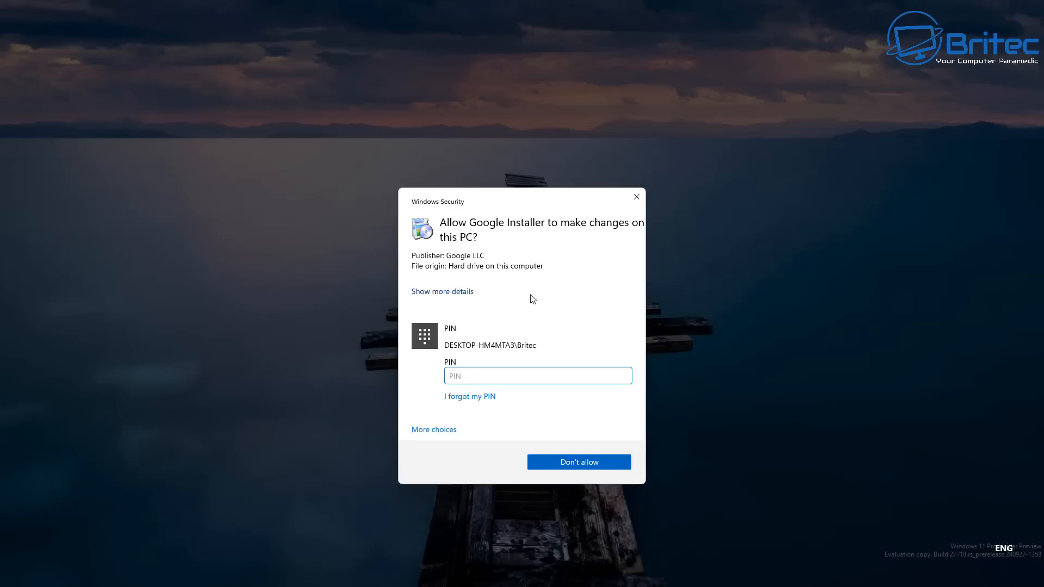
pyautogui.click(441, 291)
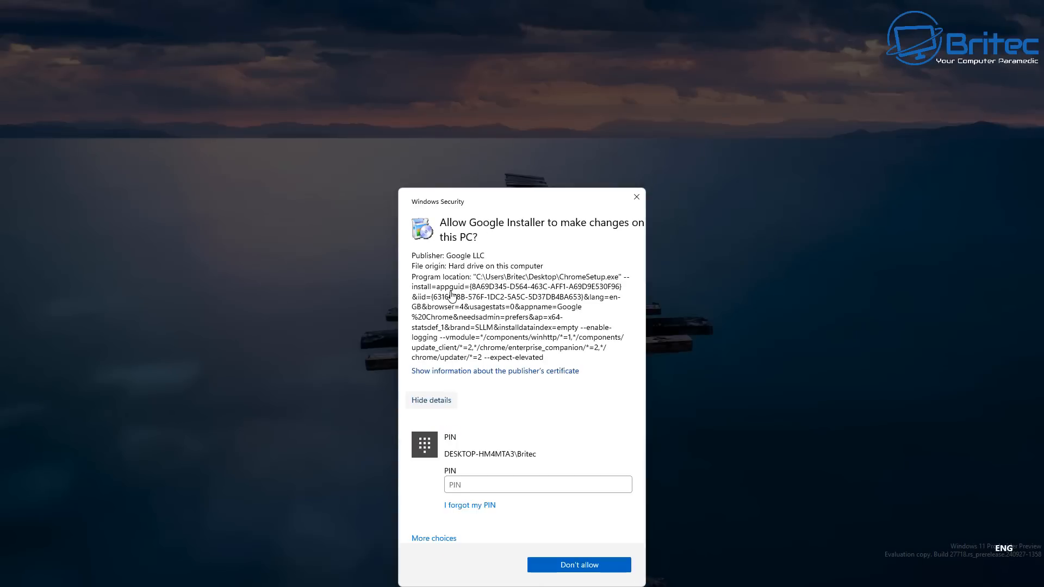
pyautogui.click(431, 399)
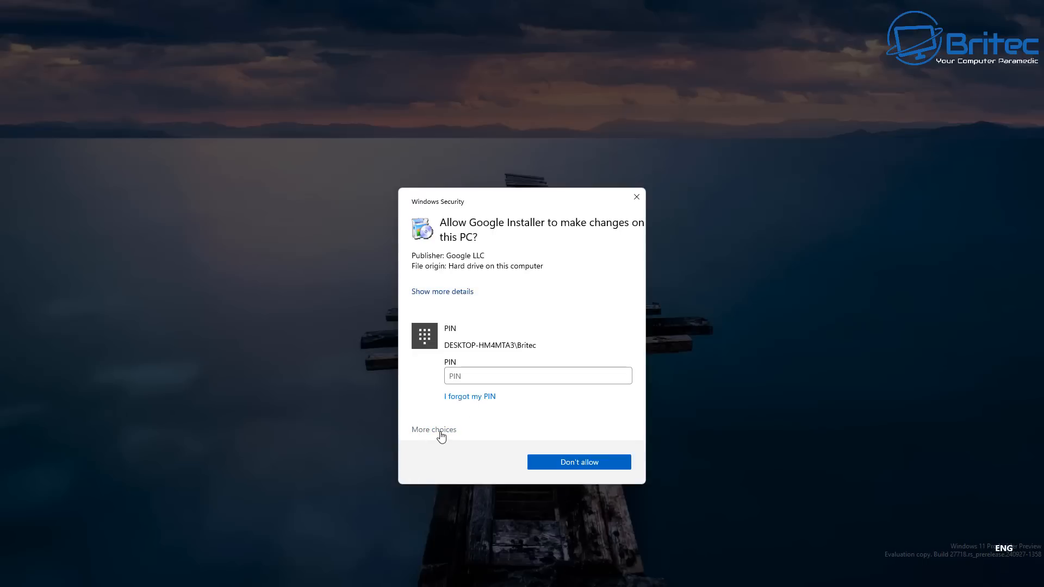
pyautogui.click(433, 429)
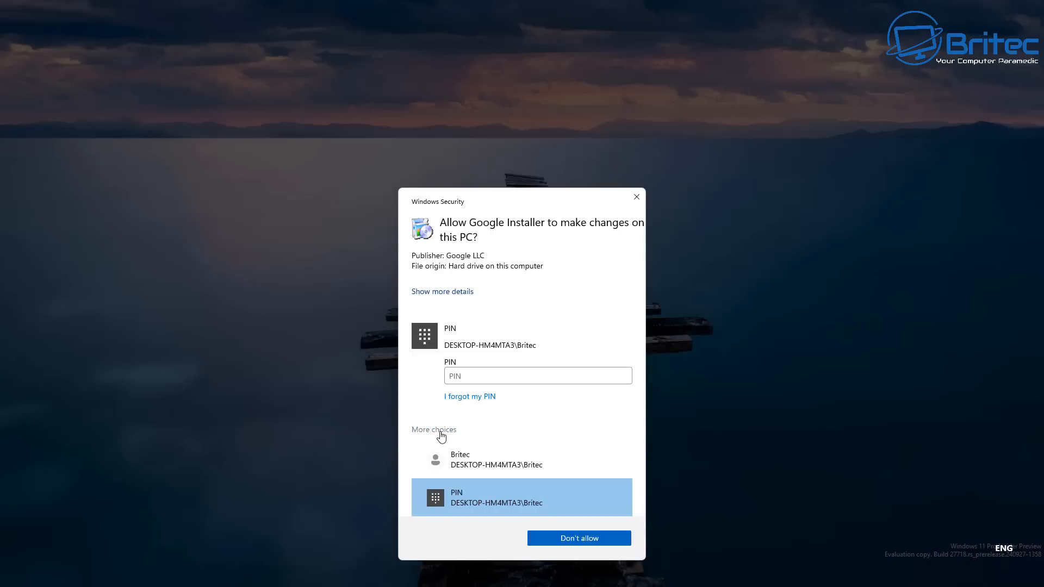
pyautogui.click(433, 430)
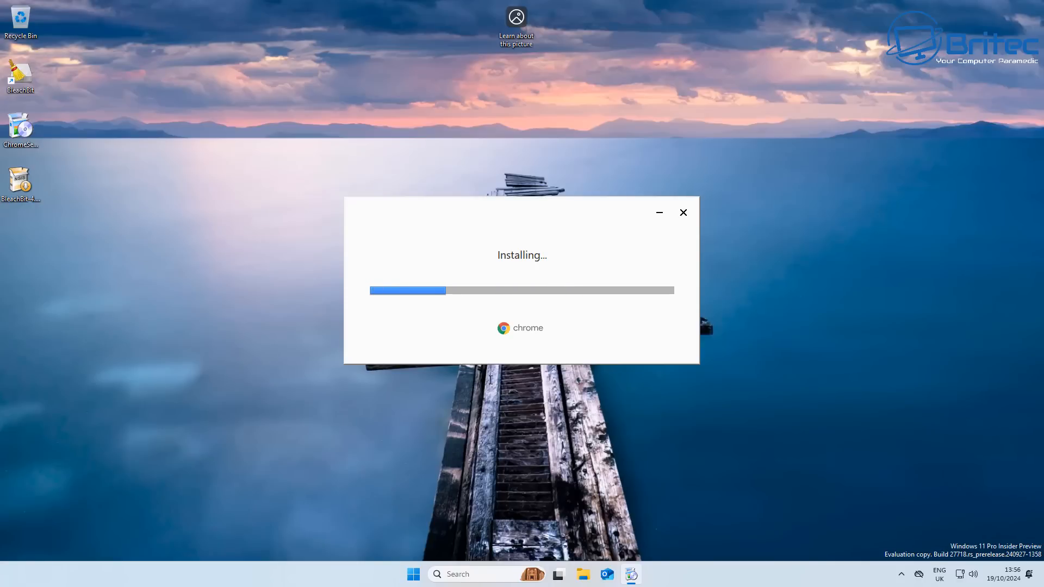
# Step: Close the new Chrome window after installation, leaving the Chrome desktop shortcut
pyautogui.click(683, 212)
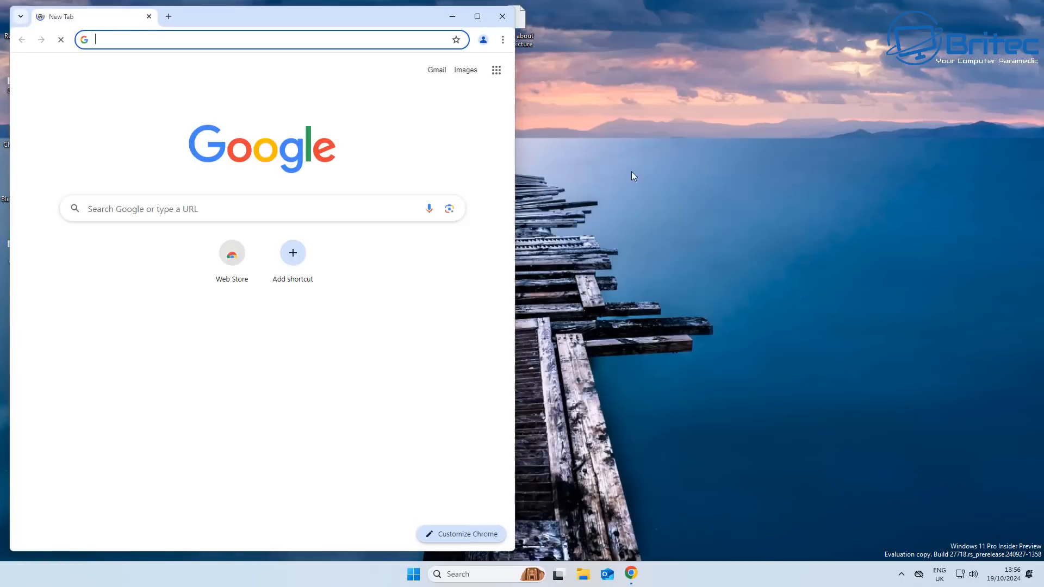
pyautogui.click(501, 15)
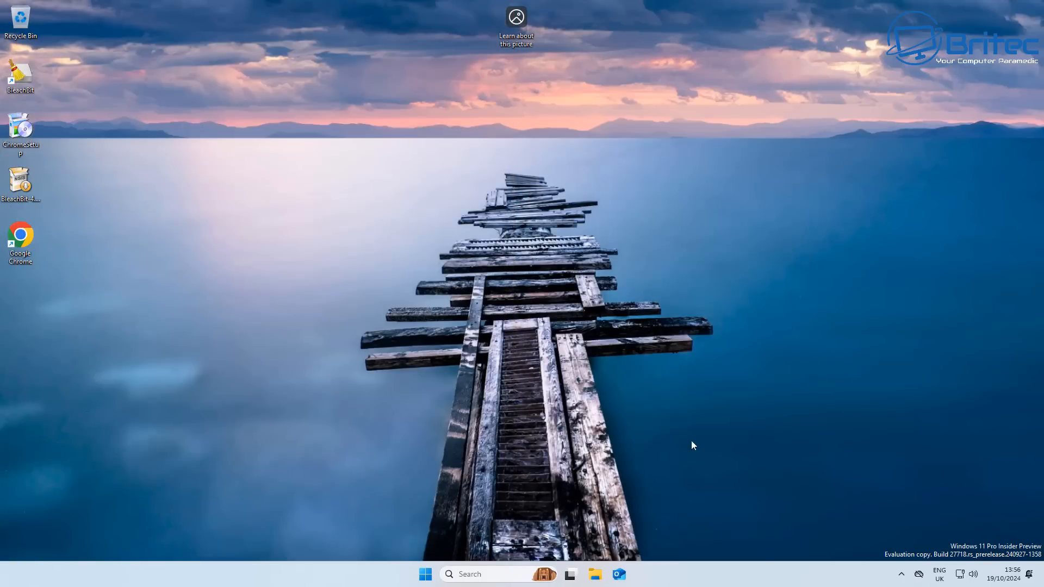
pyautogui.click(939, 574)
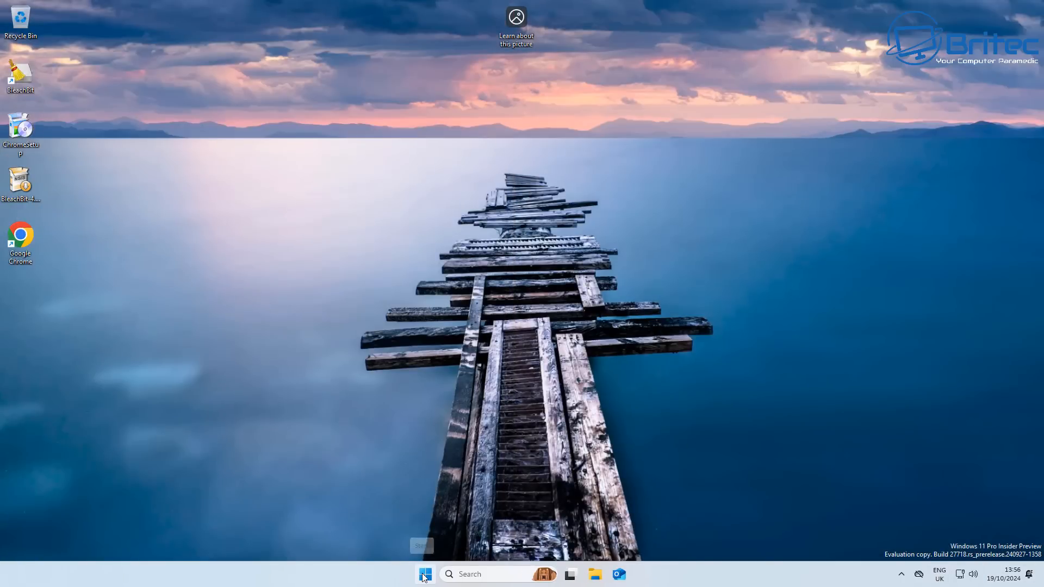
pyautogui.write('cmd')
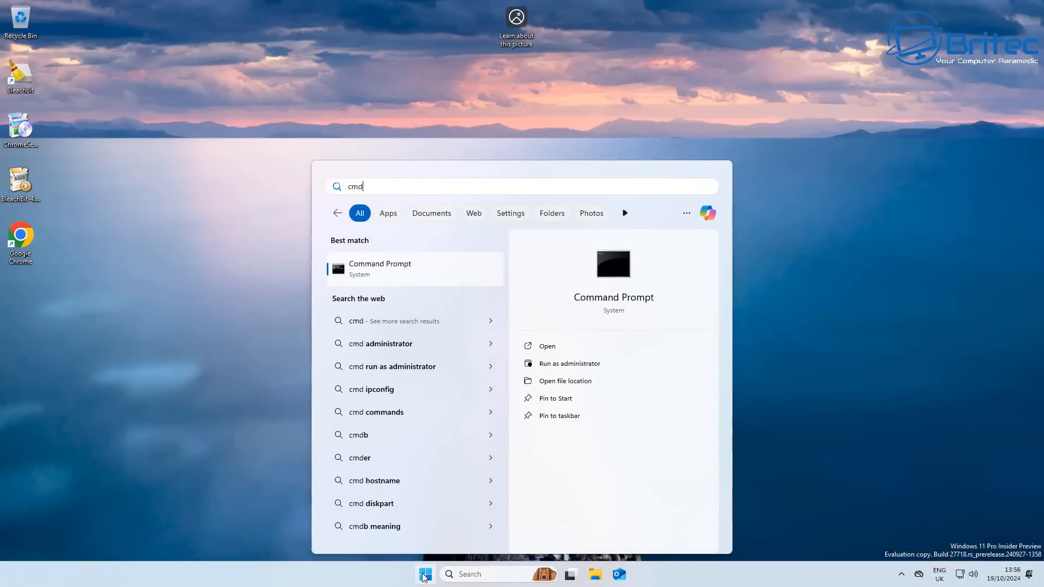
pyautogui.click(569, 363)
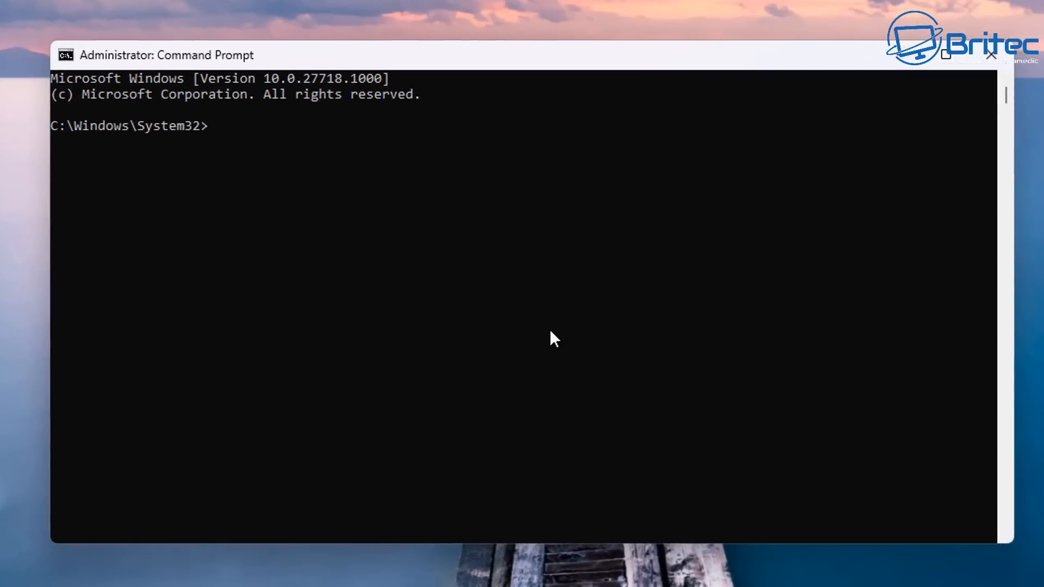
pyautogui.write('whoami')
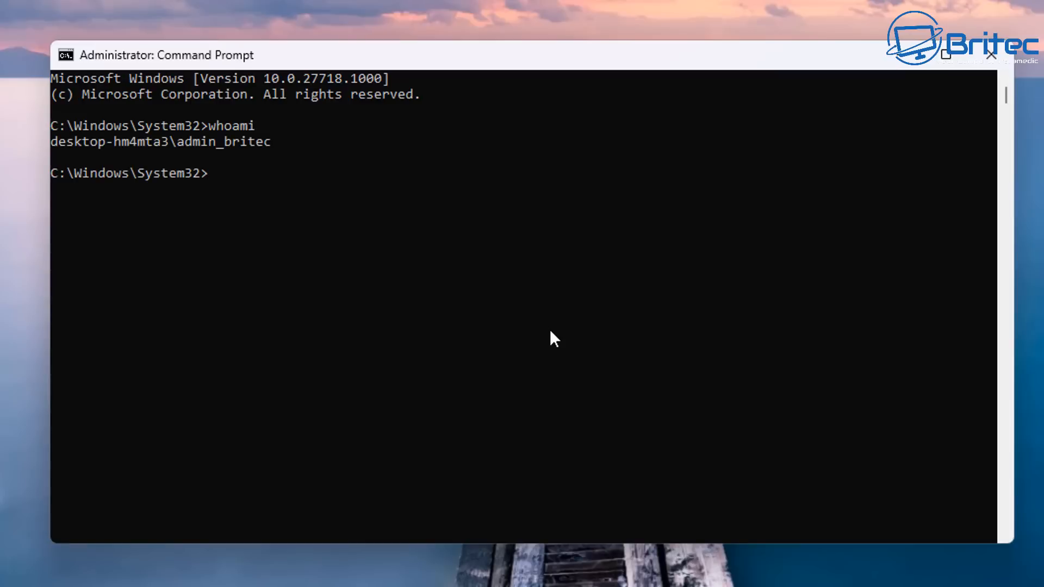
pyautogui.moveTo(313, 241)
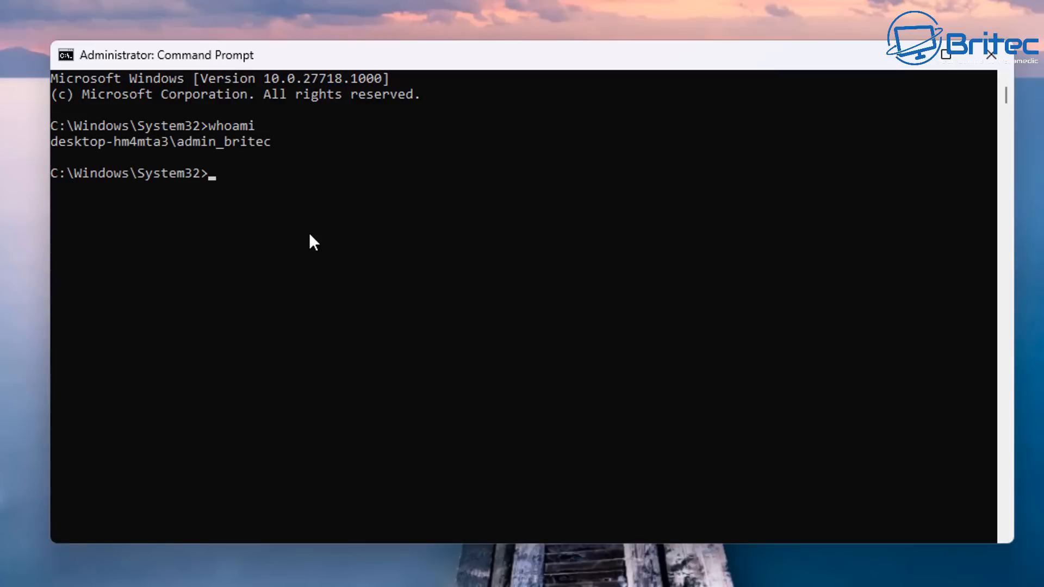
pyautogui.moveTo(248, 151)
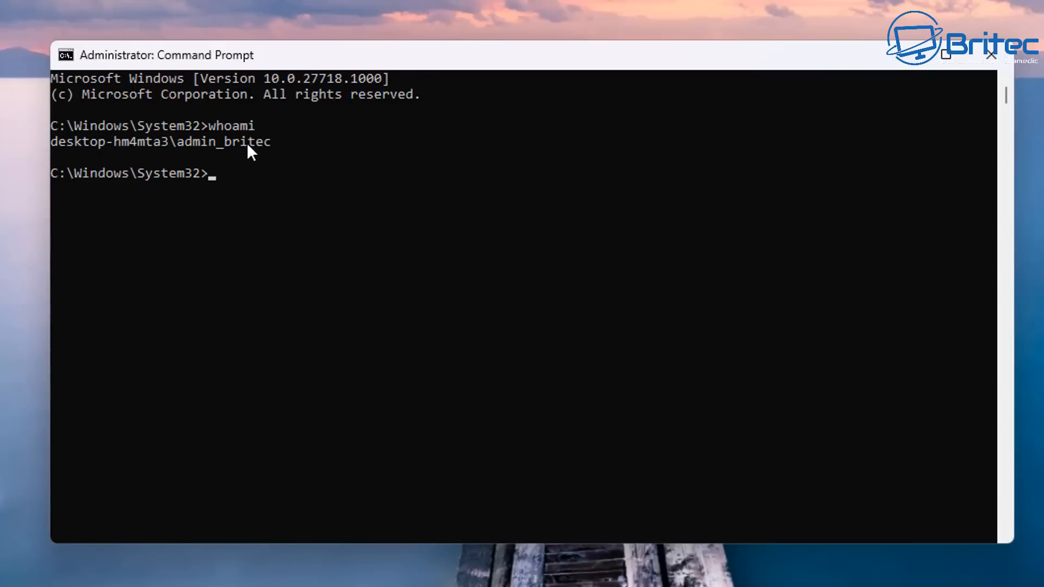
pyautogui.moveTo(281, 151)
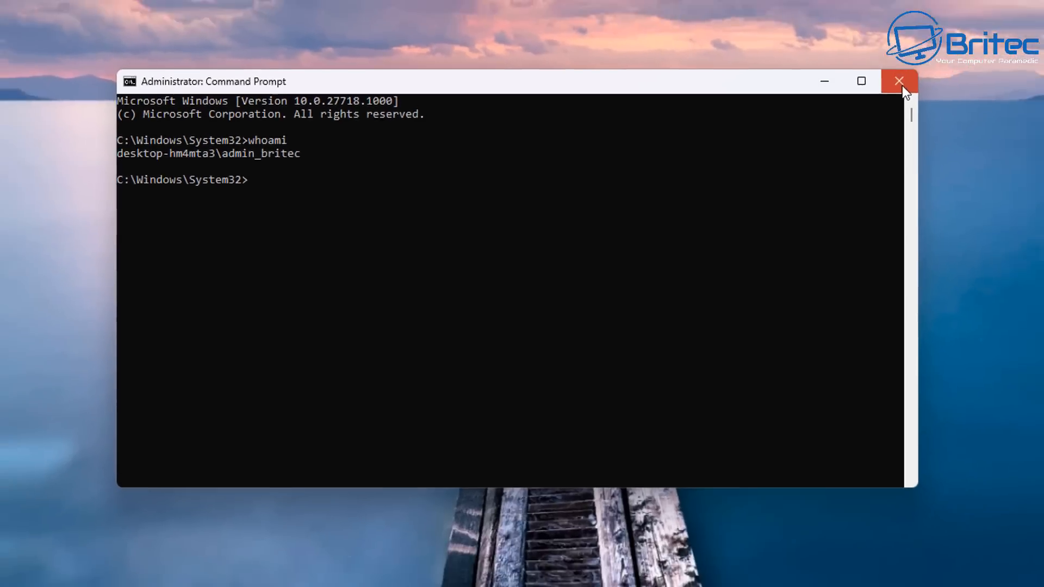
pyautogui.click(899, 81)
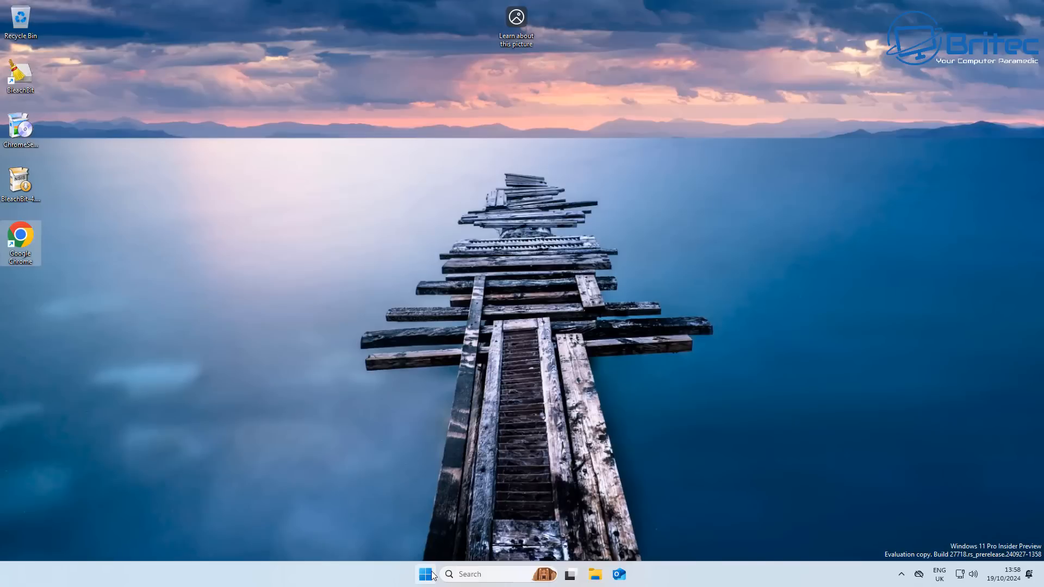
pyautogui.write('registry Editor')
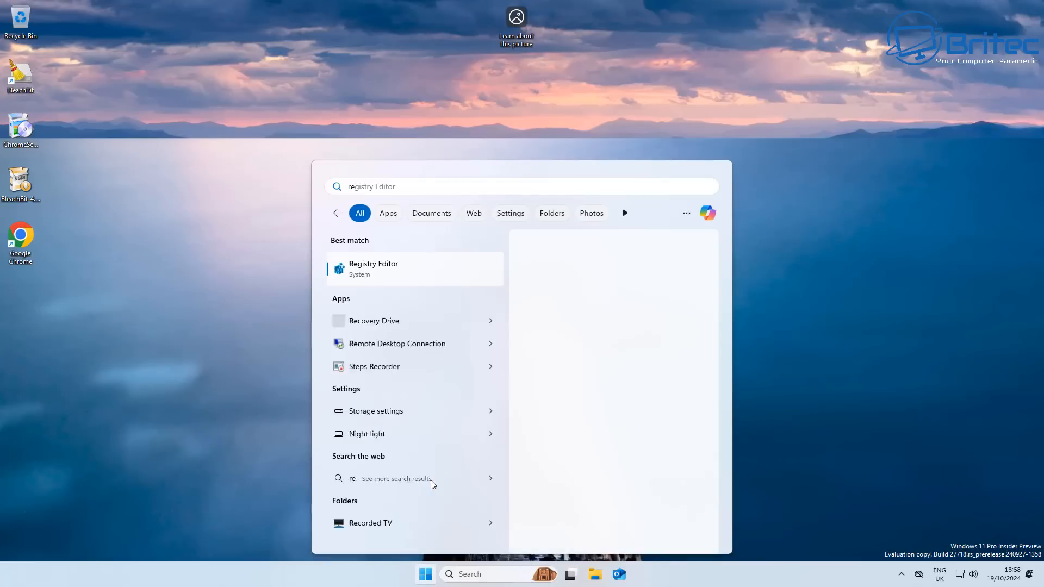
pyautogui.write('regedit')
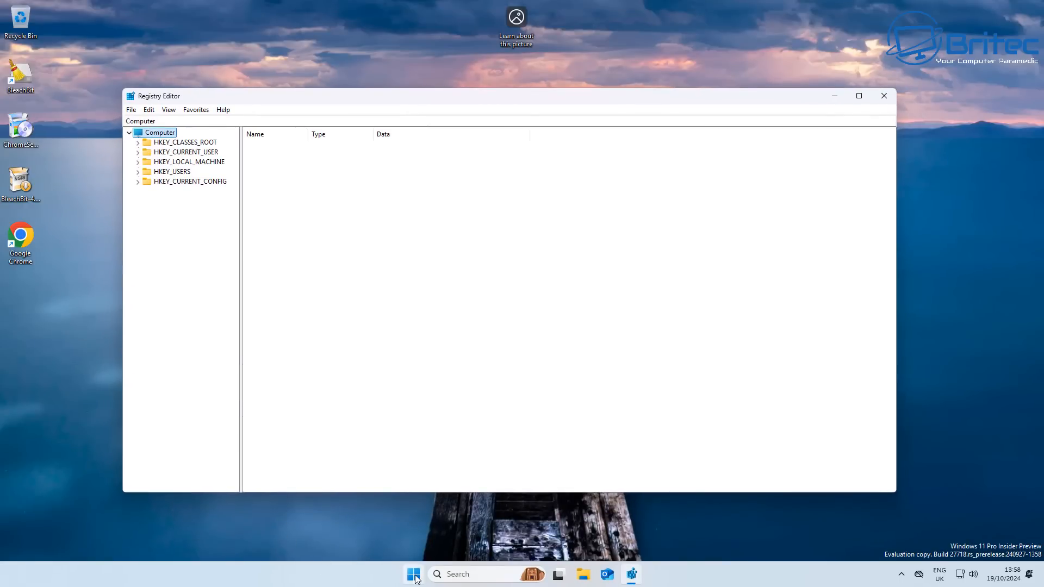
pyautogui.write('gped')
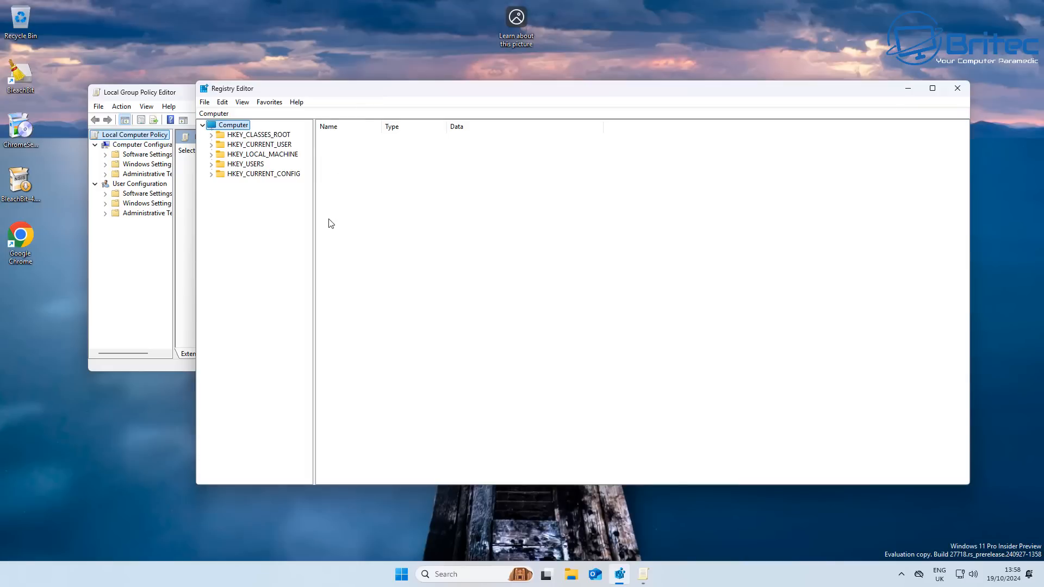
pyautogui.click(401, 573)
pyautogui.write('control')
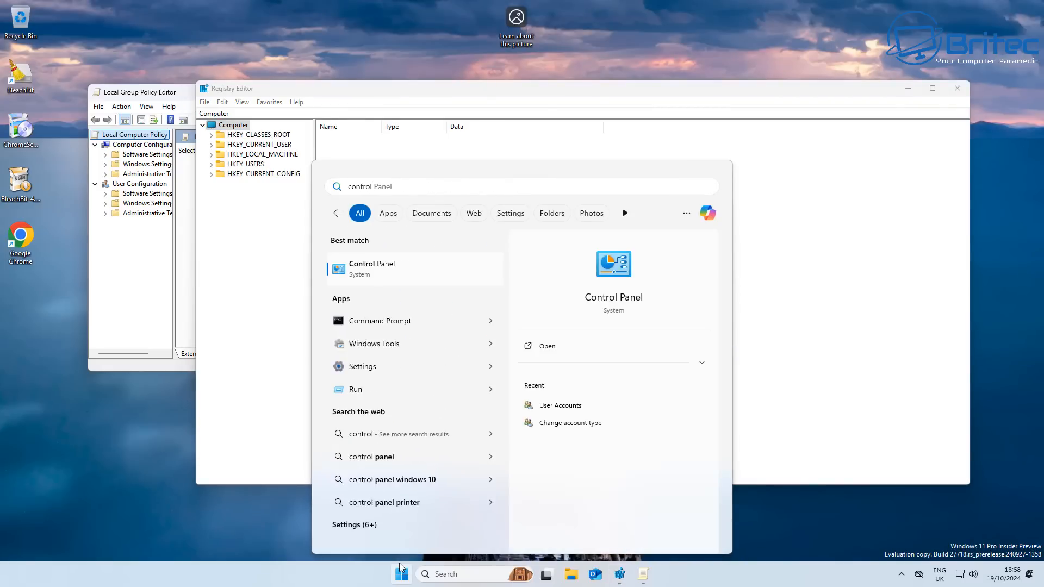
pyautogui.click(371, 268)
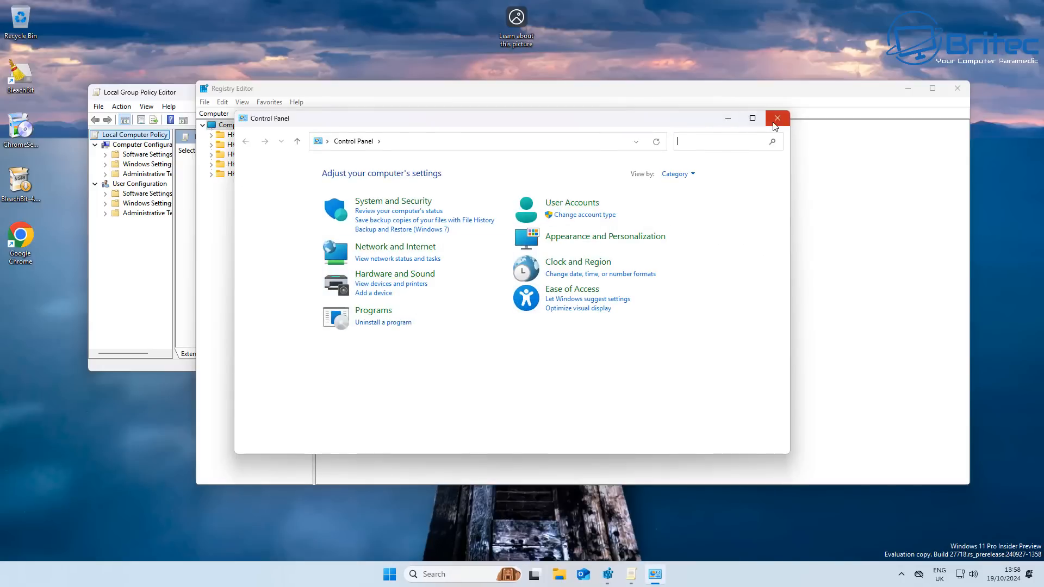
pyautogui.click(777, 118)
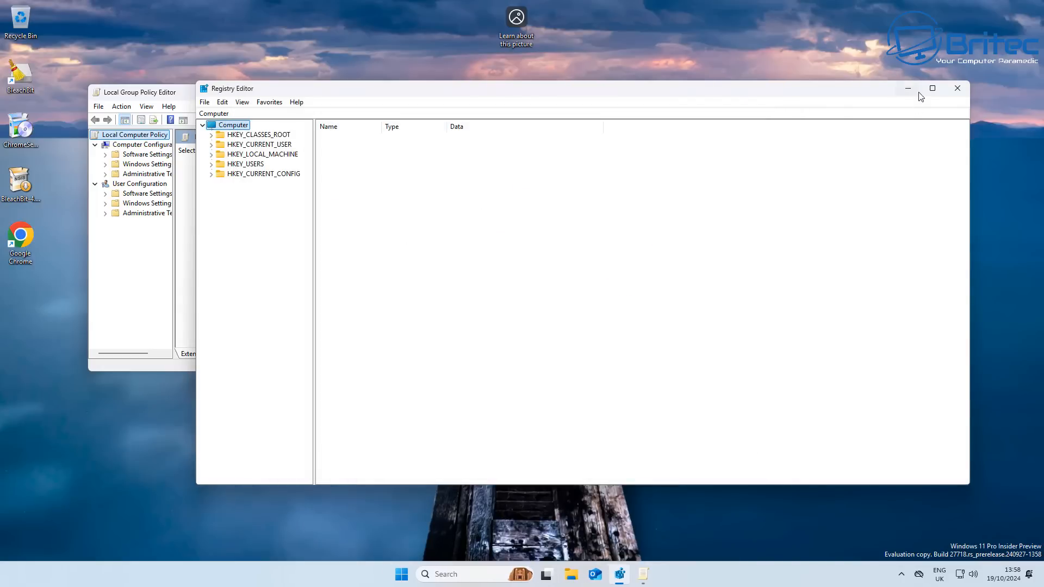
pyautogui.moveTo(953, 95)
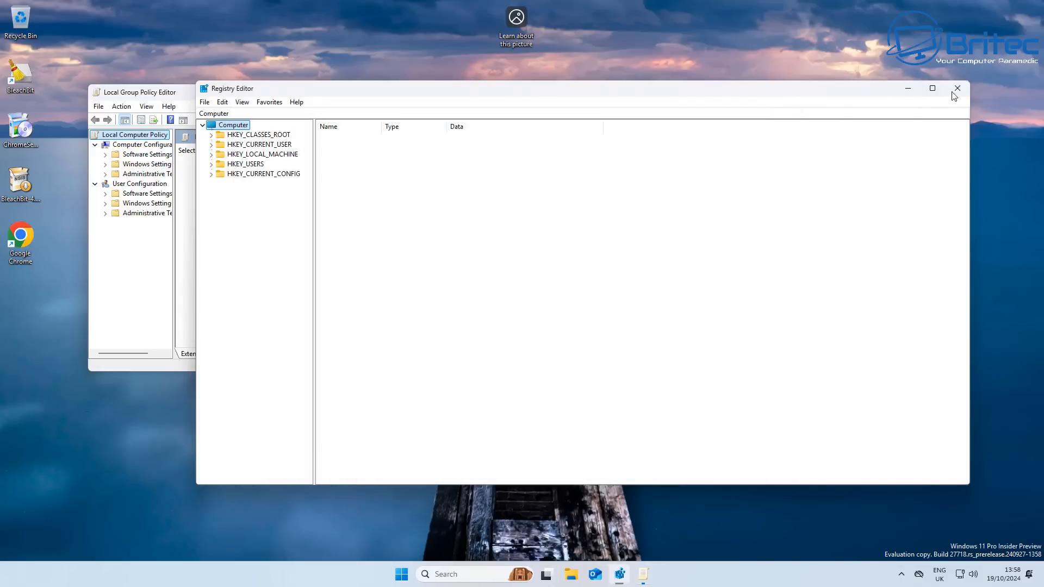
pyautogui.click(957, 88)
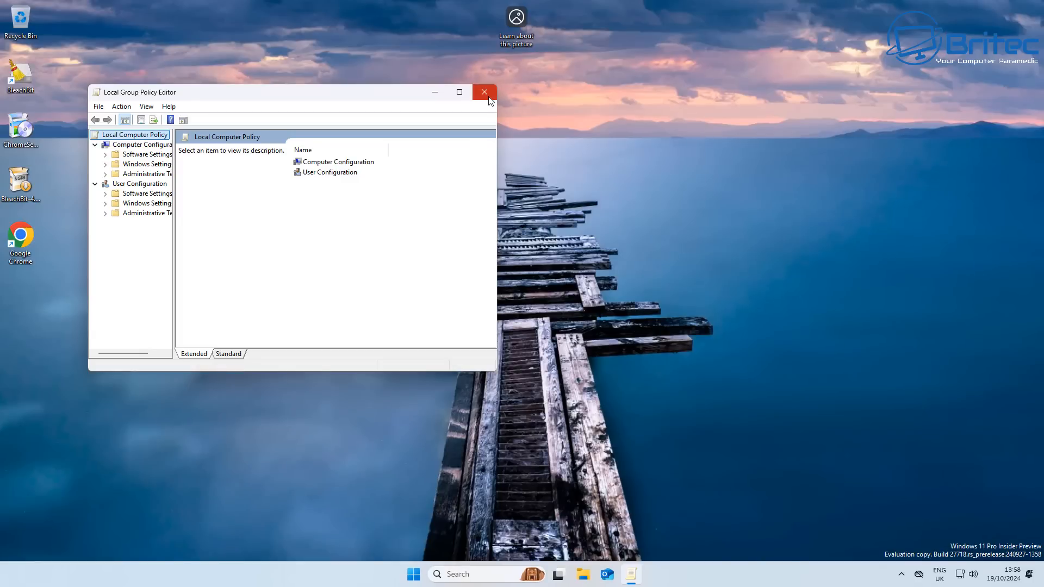
pyautogui.moveTo(176, 237)
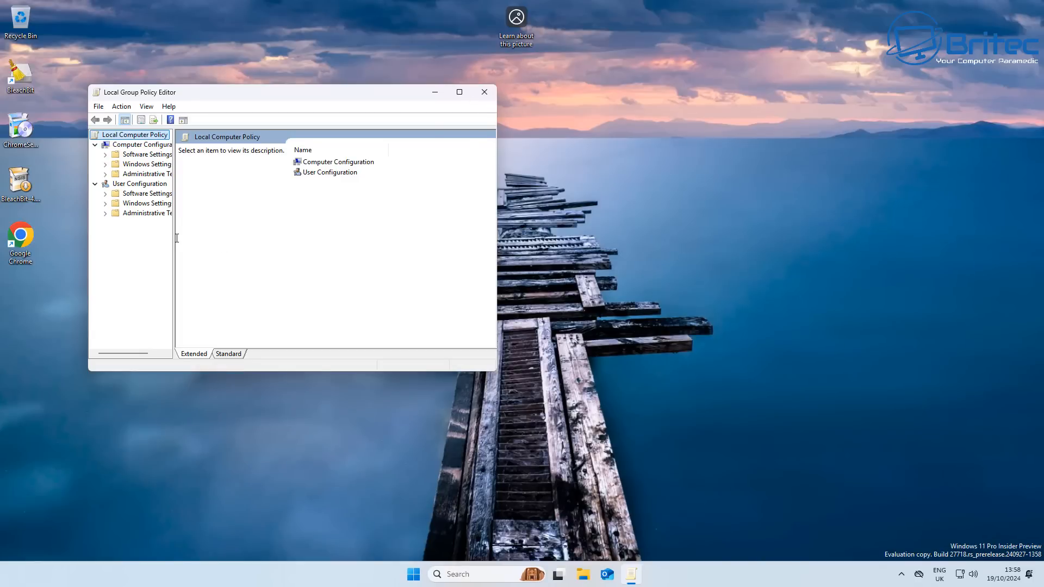
pyautogui.click(484, 92)
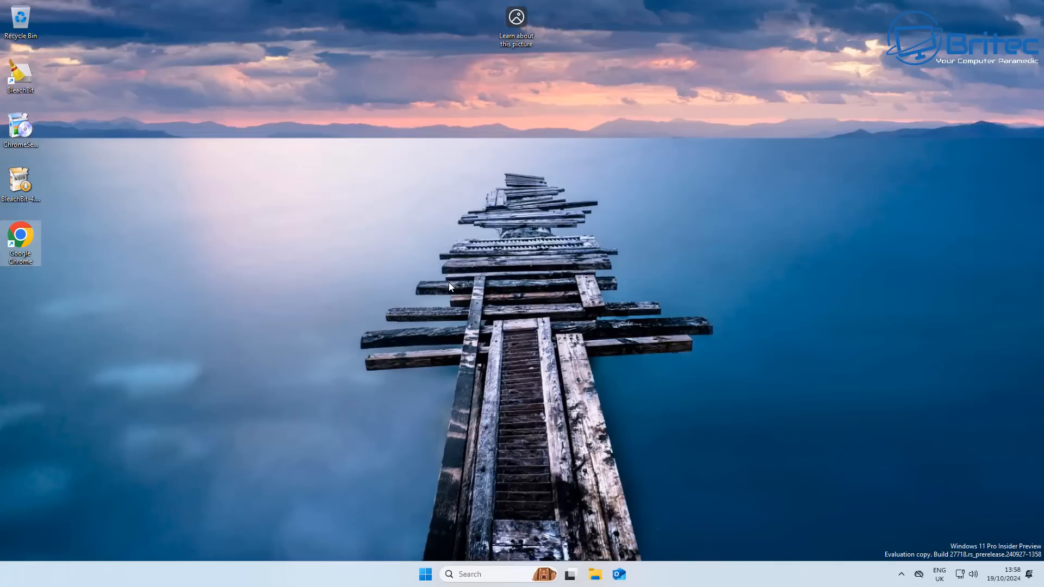
pyautogui.moveTo(847, 557)
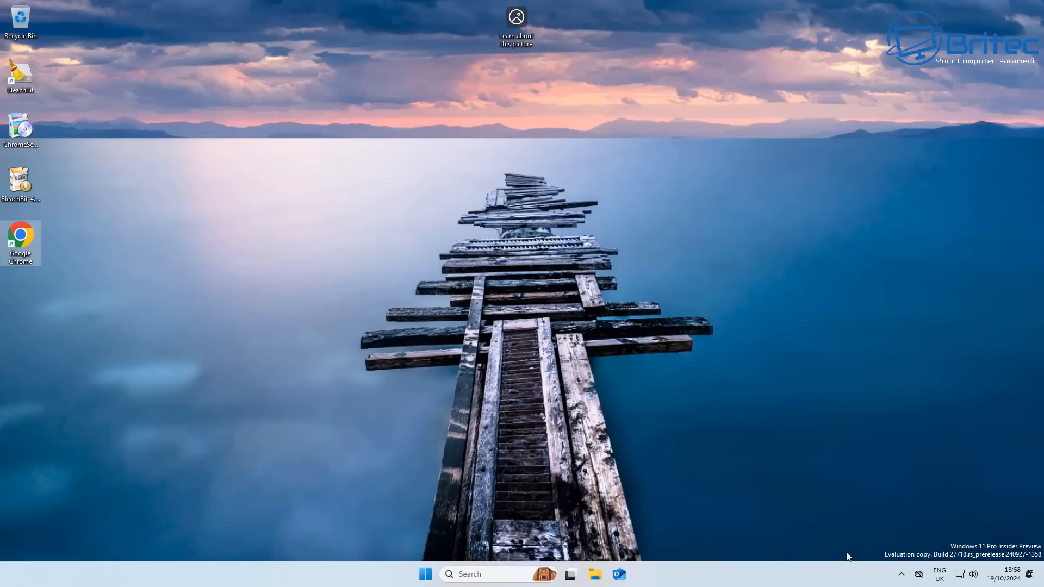
pyautogui.moveTo(765, 453)
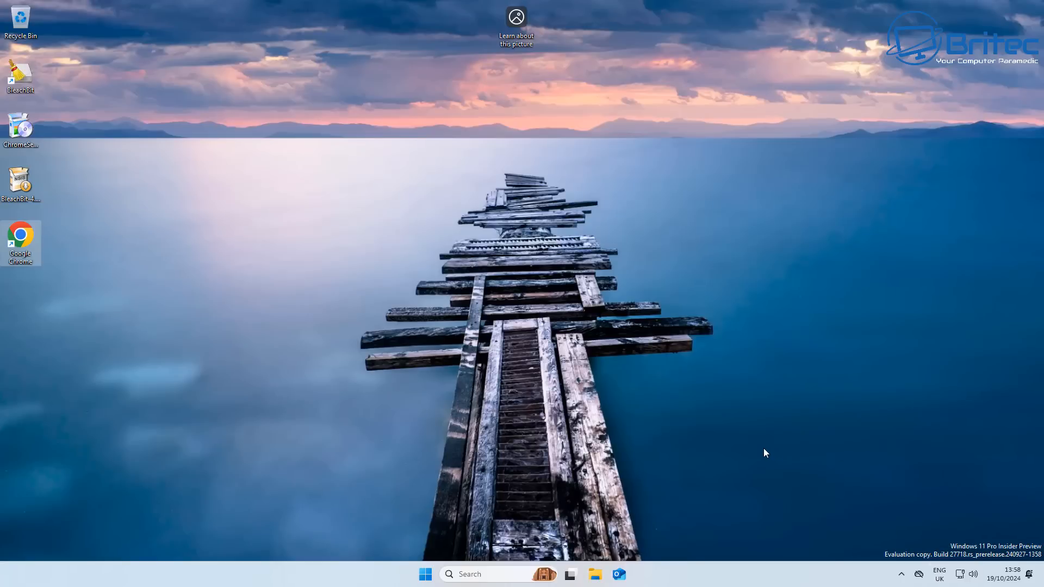